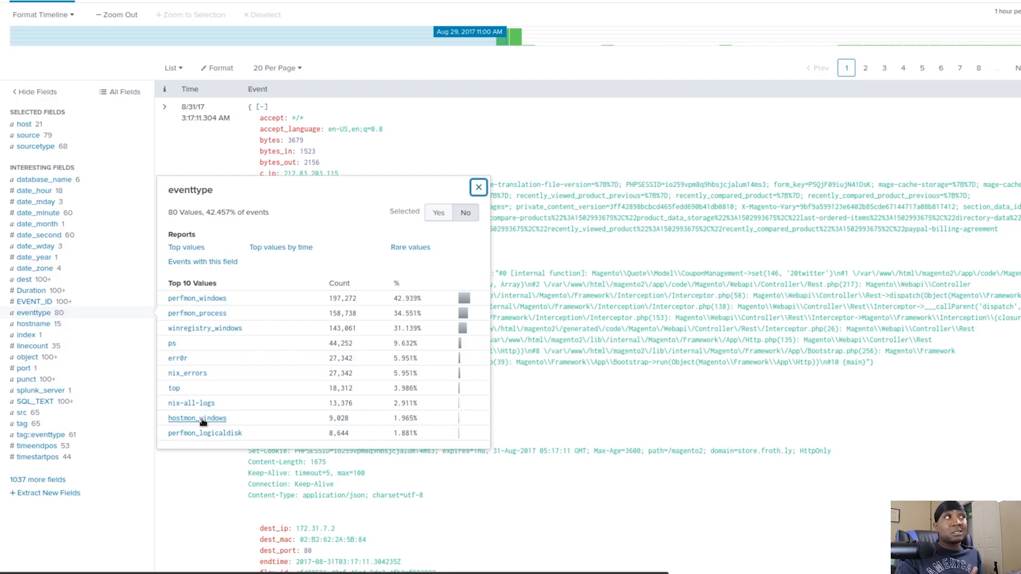
Step: Filter the results to the hostmon_windows event type from the eventtype field summary
{"action": "left_click", "coordinate": [198, 418]}
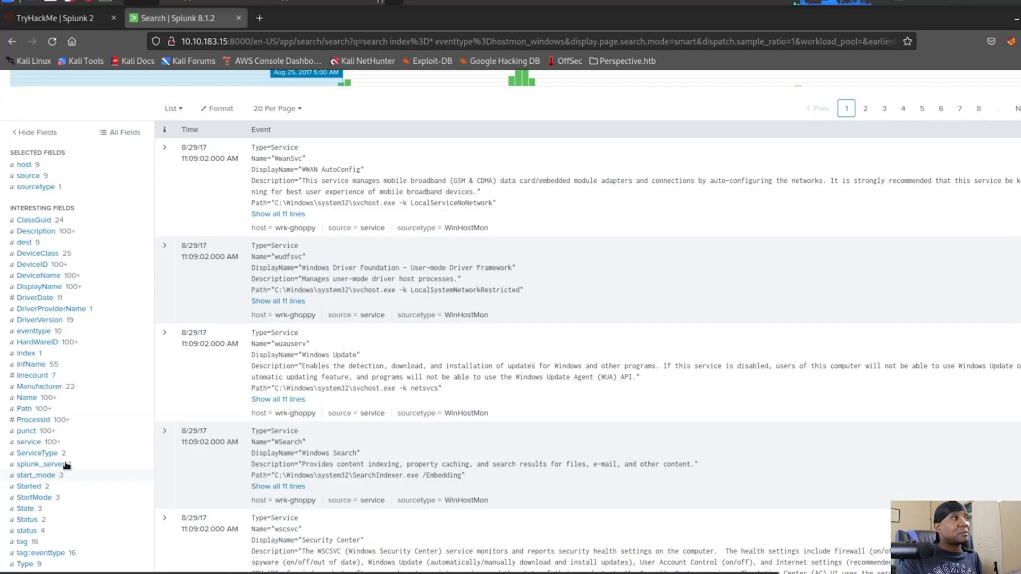
{"action": "mouse_move", "coordinate": [81, 492]}
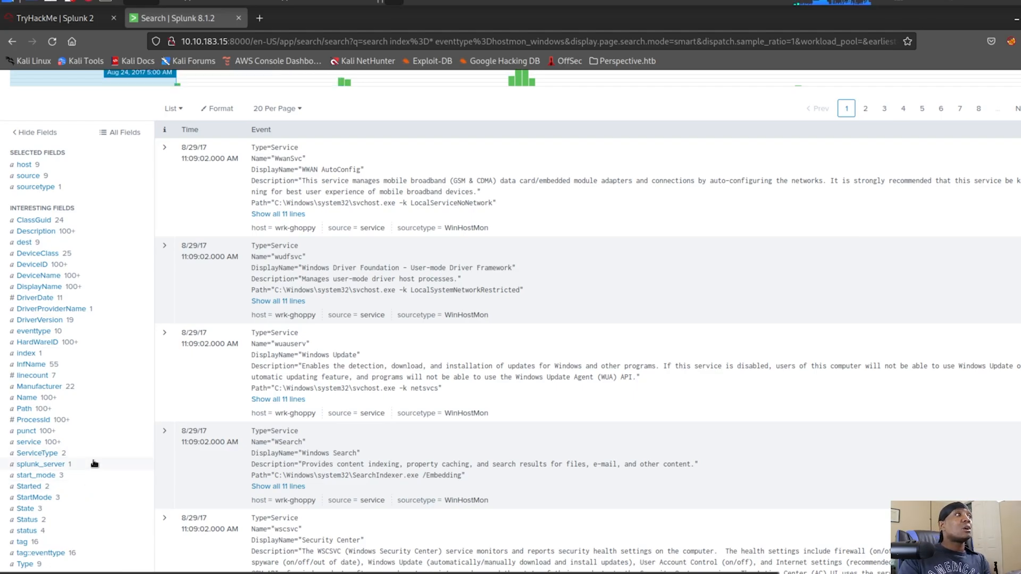
Step: Keep only Type=Process events and bring up the CommandLine field's value summary
{"action": "scroll", "scroll_direction": "down", "scroll_amount": 3}
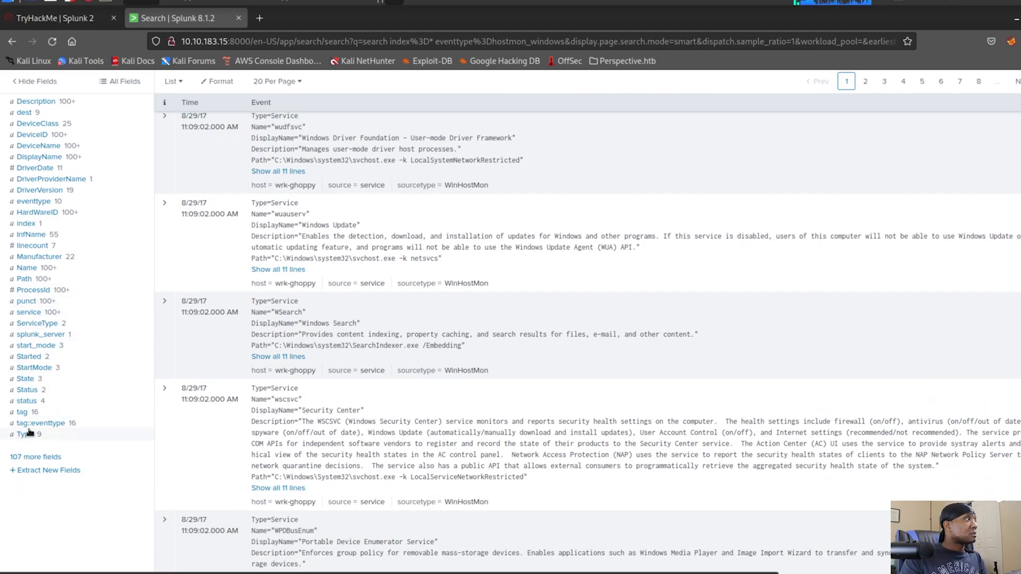
{"action": "left_click", "coordinate": [23, 434]}
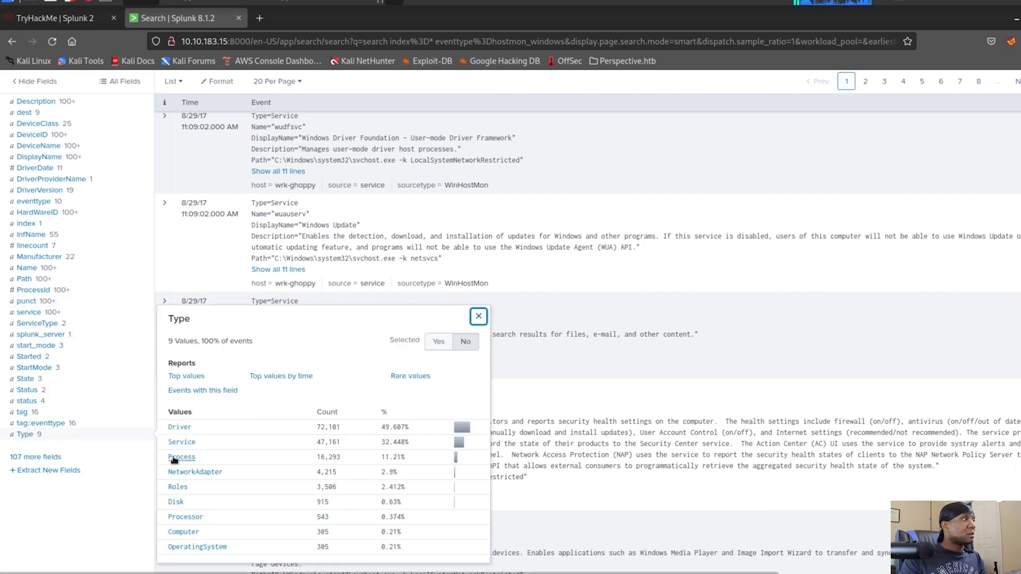
{"action": "left_click", "coordinate": [182, 457]}
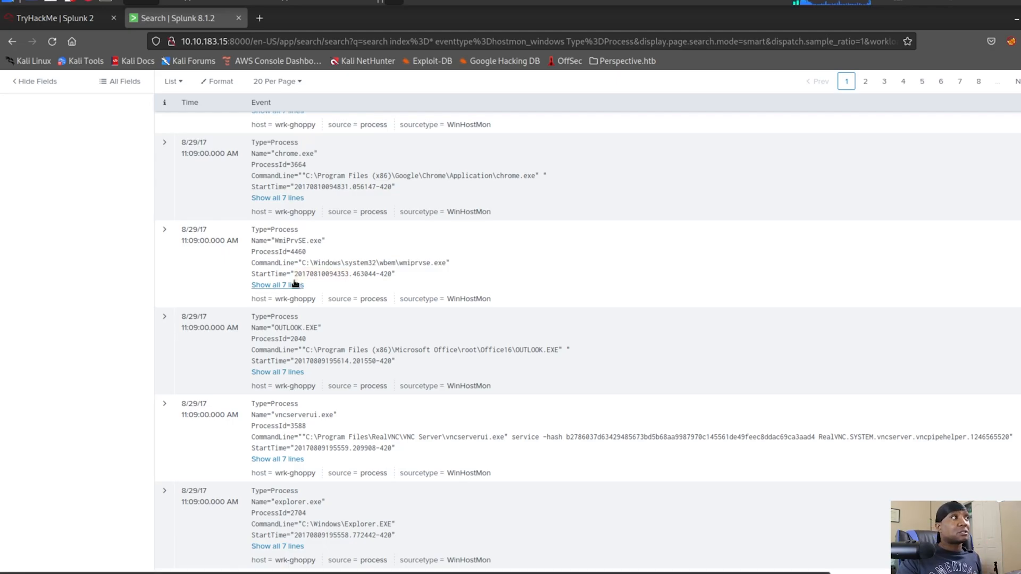
{"action": "left_click", "coordinate": [277, 286]}
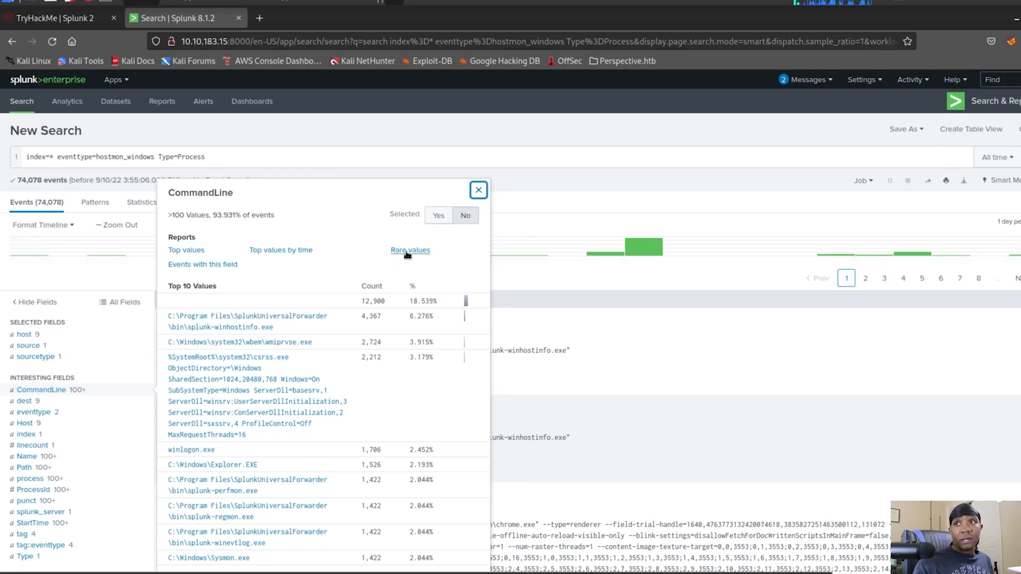
Step: Report the rarest CommandLine values and view them as a Statistics table
{"action": "left_click", "coordinate": [410, 250]}
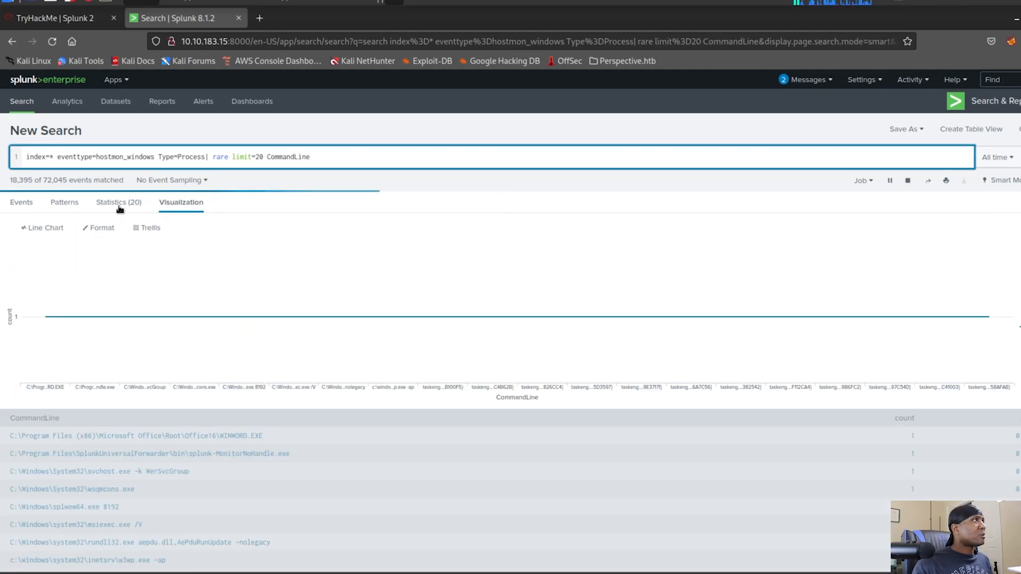
{"action": "left_click", "coordinate": [118, 202]}
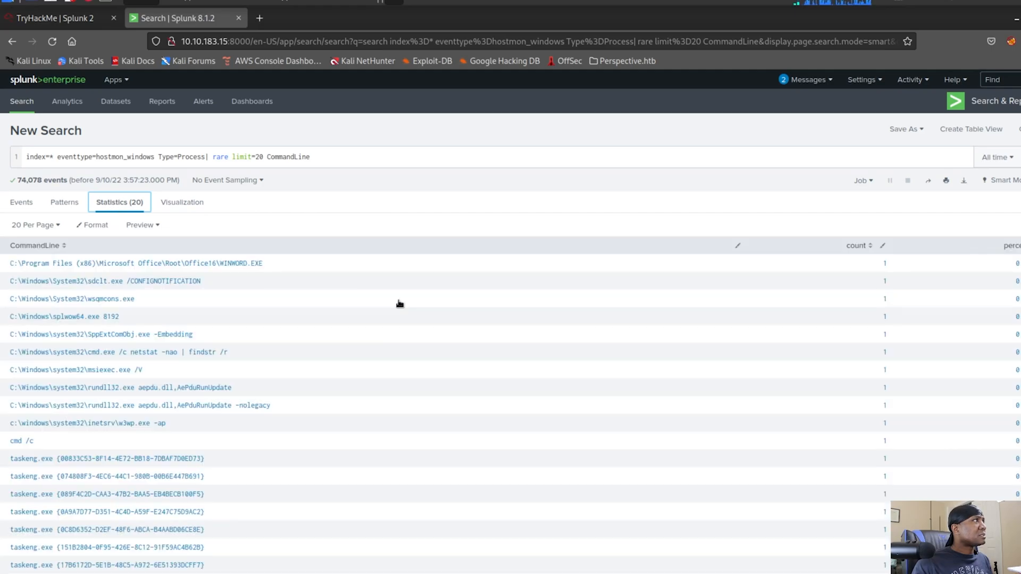
{"action": "scroll", "scroll_direction": "down", "scroll_amount": 3}
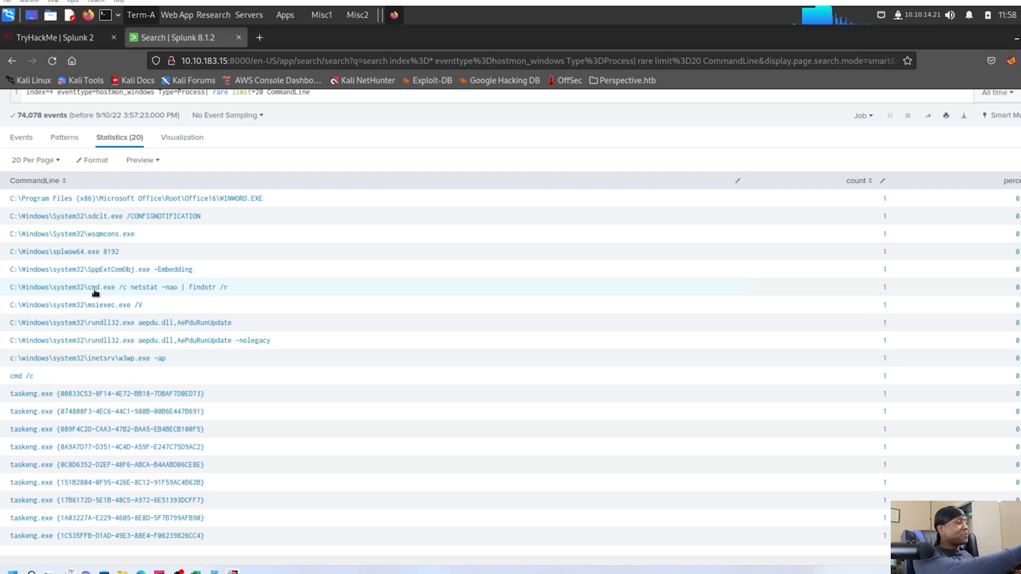
{"action": "mouse_move", "coordinate": [199, 305]}
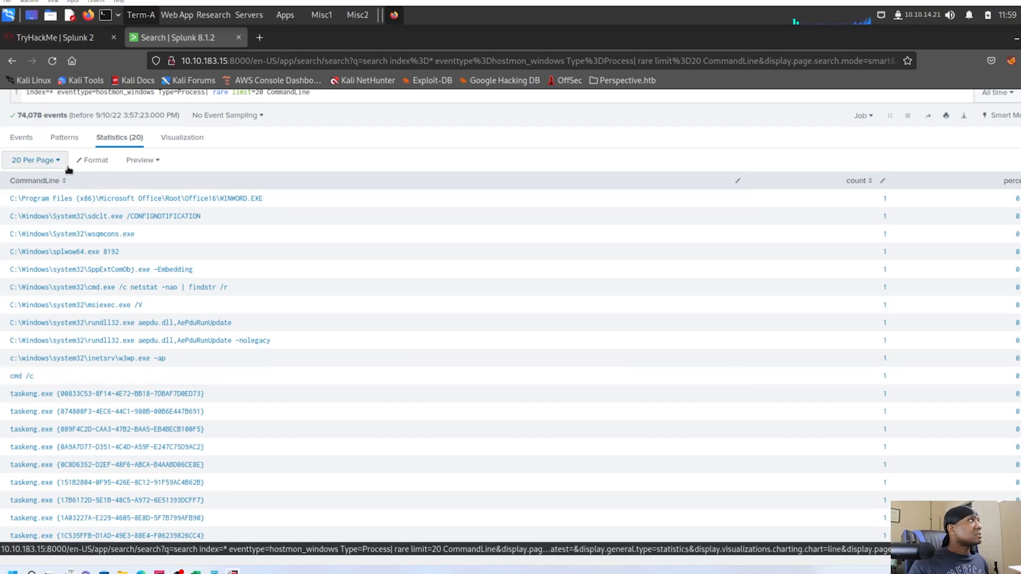
Step: Show the rare CommandLine results at 100 rows per page
{"action": "left_click", "coordinate": [36, 160]}
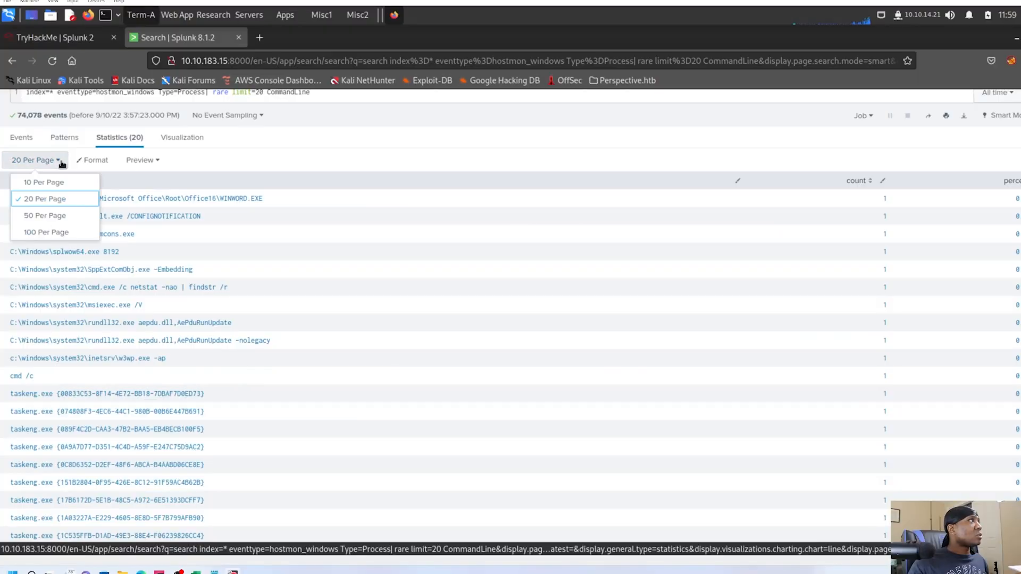
{"action": "left_click", "coordinate": [46, 232]}
{"action": "type", "text": "10"}
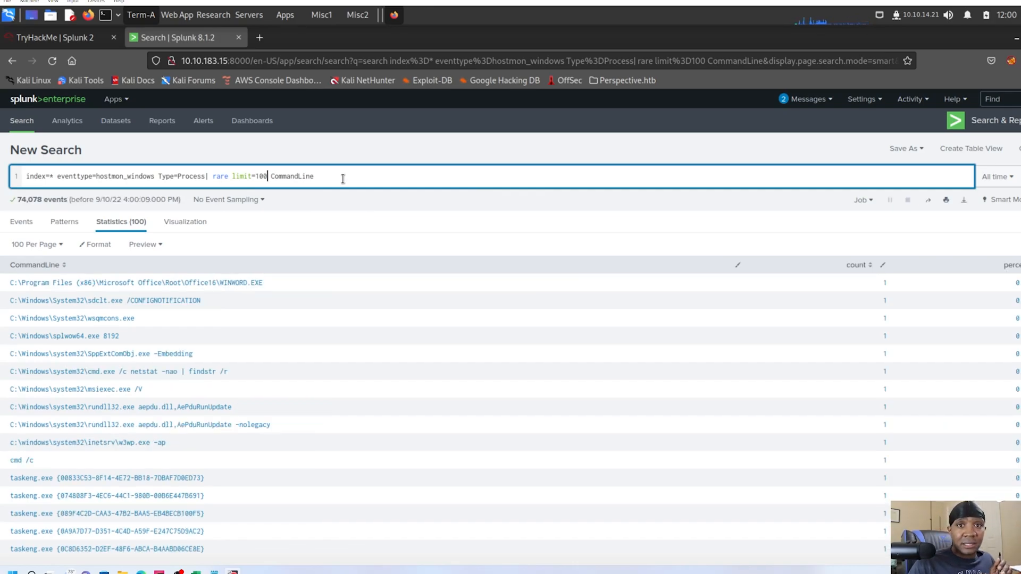
Step: Review the 100 rarest command lines excluding taskeng.exe by scrolling through the Statistics table
{"action": "scroll", "scroll_direction": "down", "scroll_amount": 3}
{"action": "type", "text": " NOT CommandLine=\"taskeng.exe*\" "}
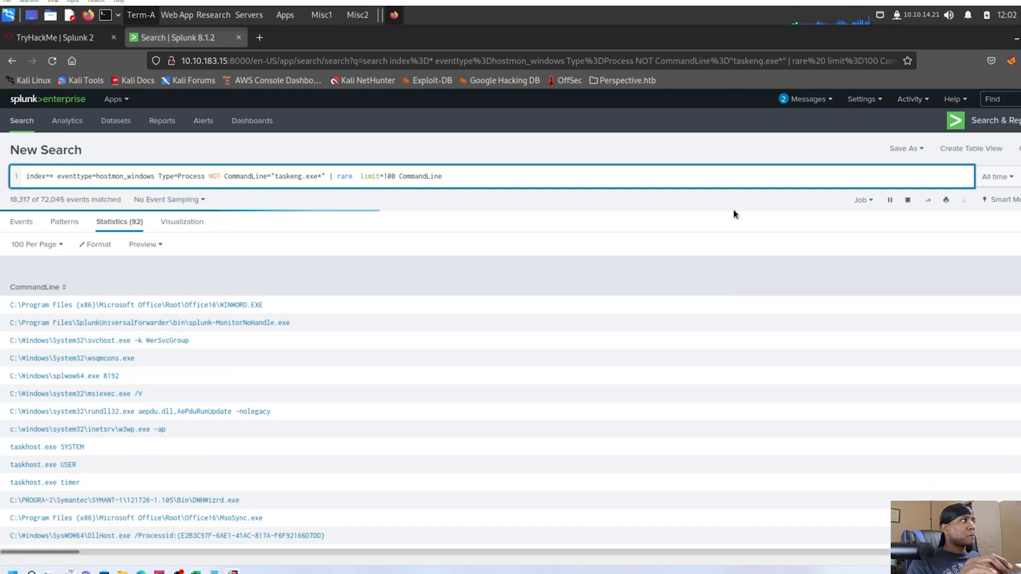
{"action": "scroll", "scroll_direction": "down", "scroll_amount": 3}
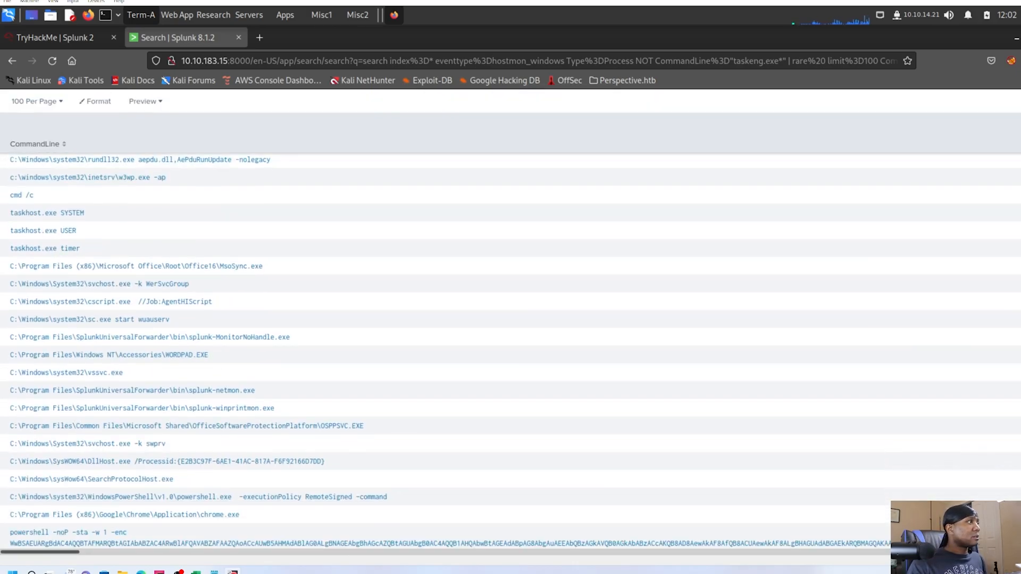
{"action": "scroll", "scroll_direction": "down", "scroll_amount": 3}
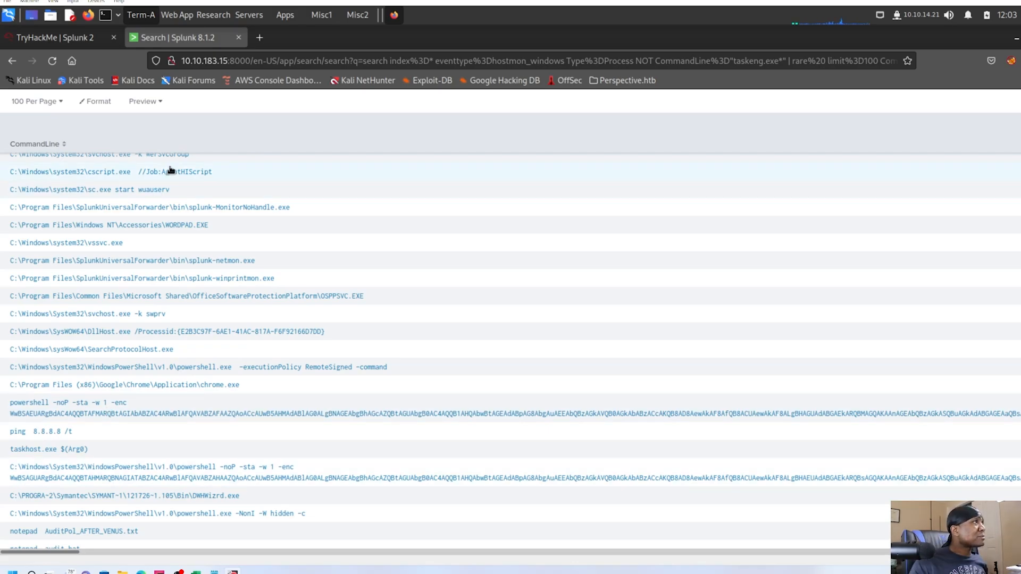
{"action": "scroll", "scroll_direction": "down", "scroll_amount": 3}
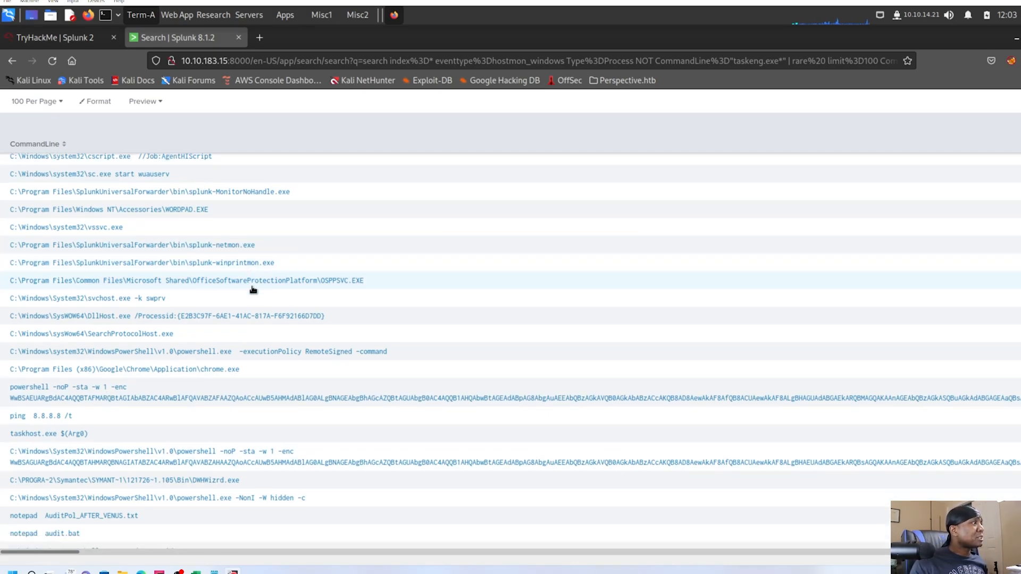
{"action": "scroll", "scroll_direction": "down", "scroll_amount": 3}
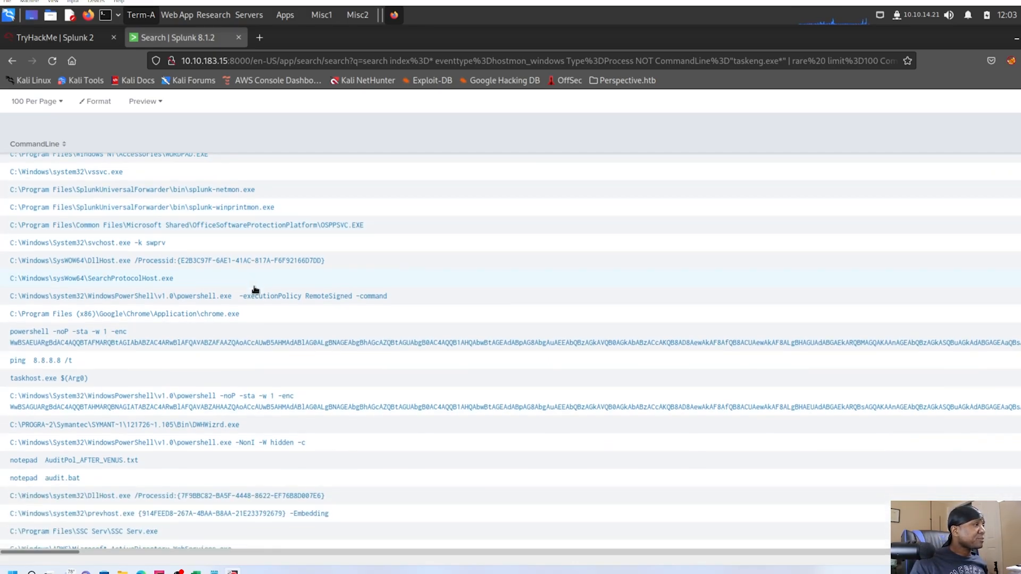
{"action": "scroll", "scroll_direction": "down", "scroll_amount": 3}
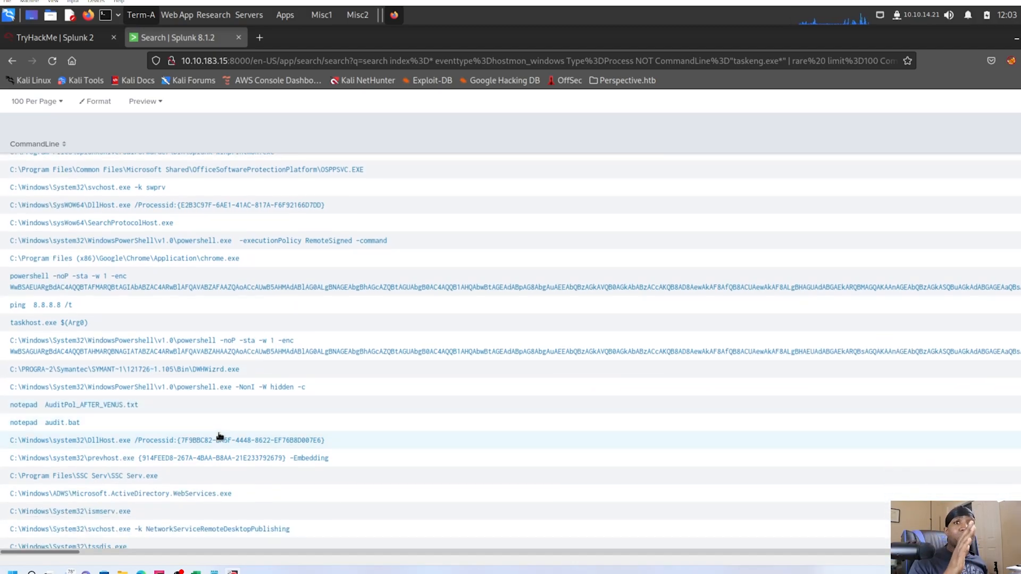
{"action": "scroll", "scroll_direction": "down", "scroll_amount": 3}
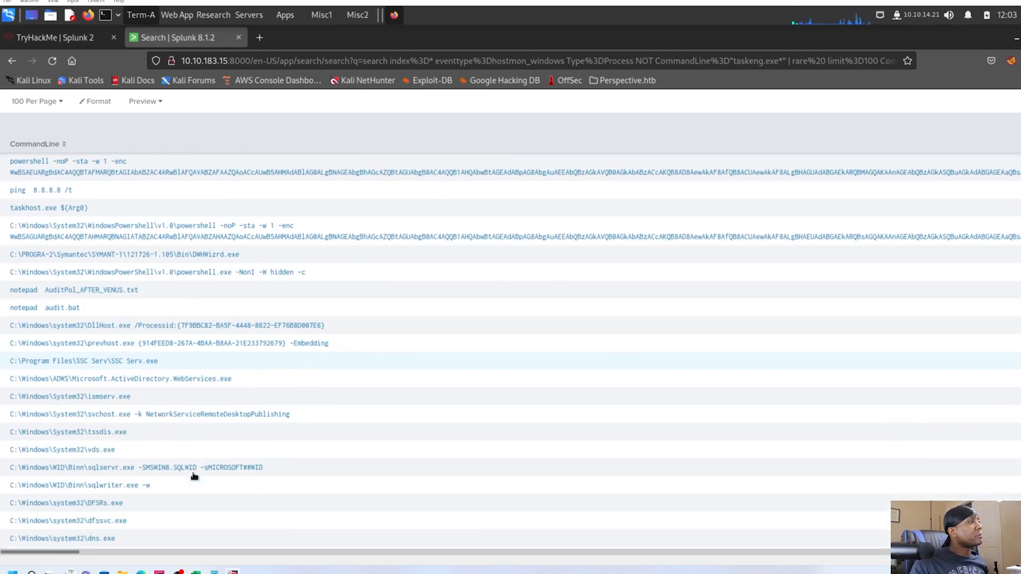
{"action": "scroll", "scroll_direction": "down", "scroll_amount": 3}
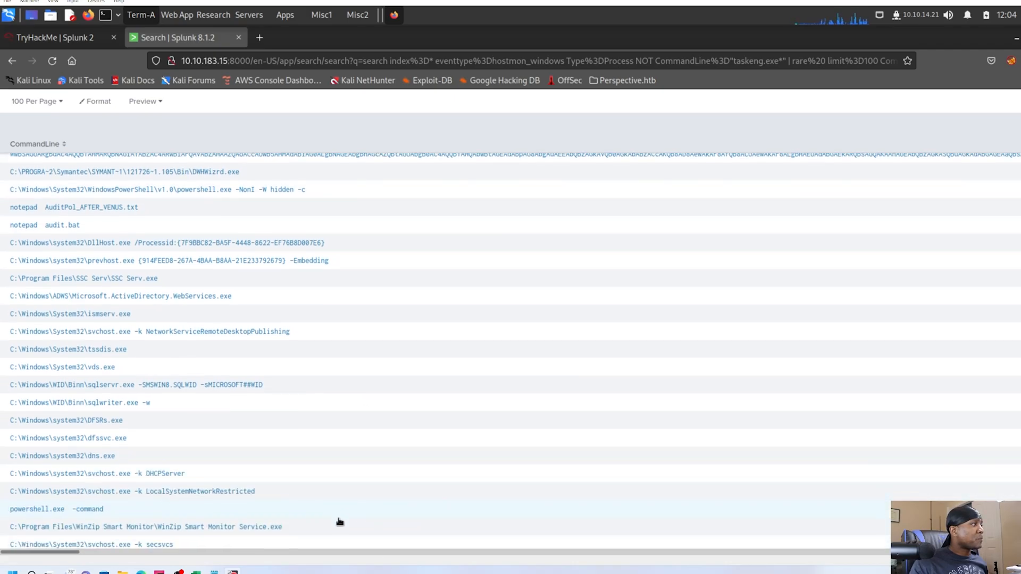
{"action": "scroll", "scroll_direction": "down", "scroll_amount": 3}
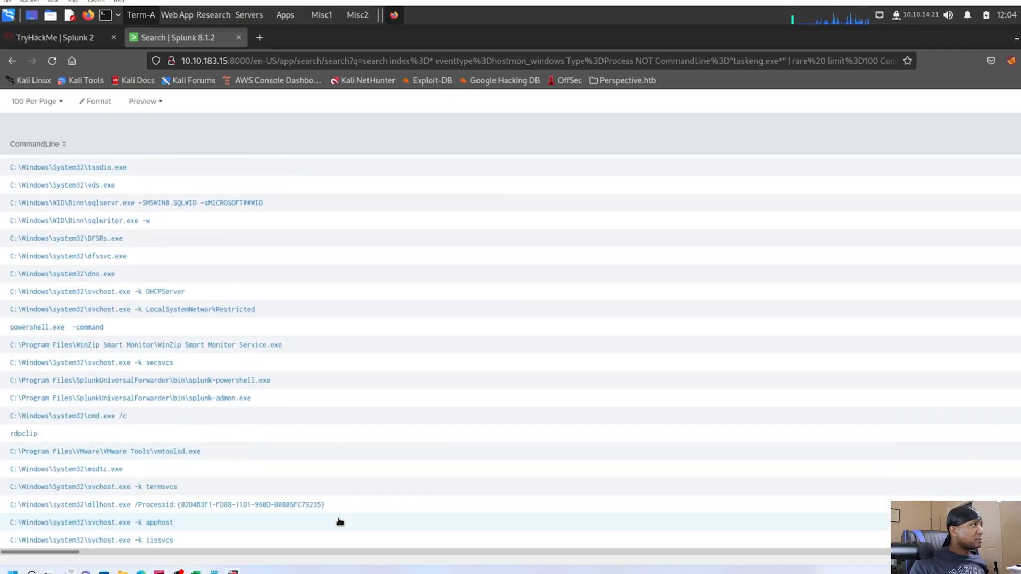
{"action": "scroll", "scroll_direction": "down", "scroll_amount": 3}
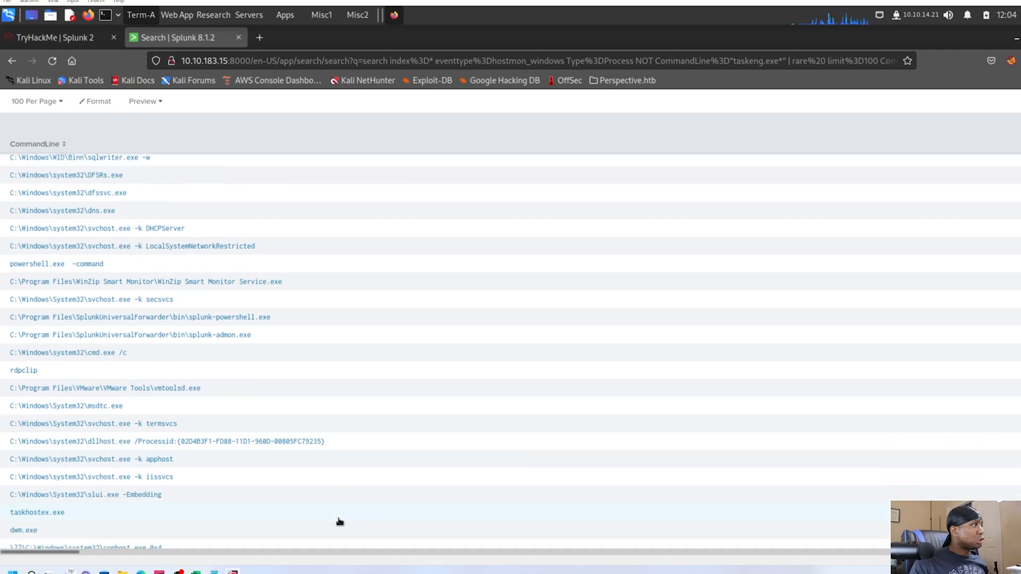
{"action": "scroll", "scroll_direction": "down", "scroll_amount": 3}
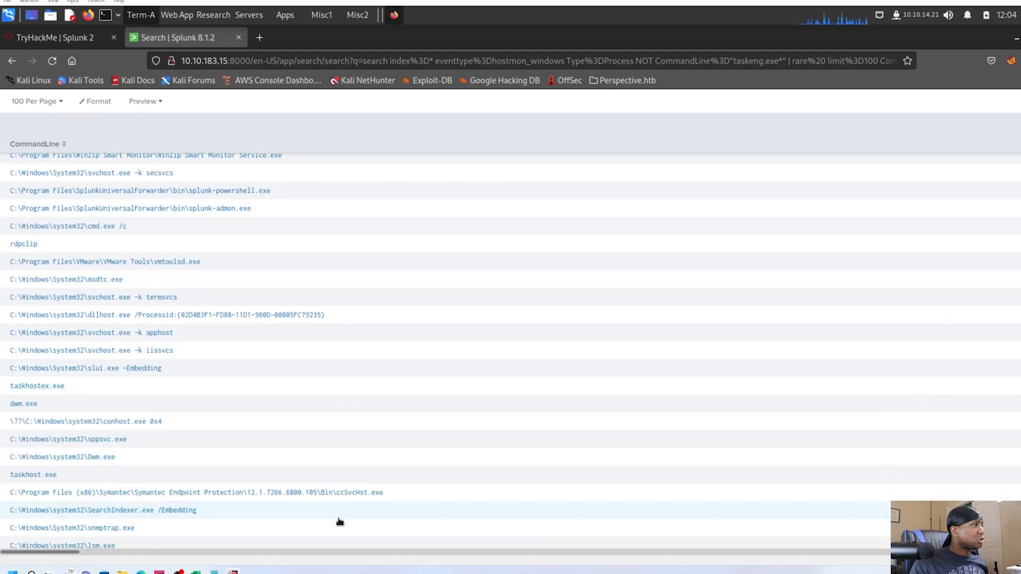
{"action": "scroll", "scroll_direction": "down", "scroll_amount": 3}
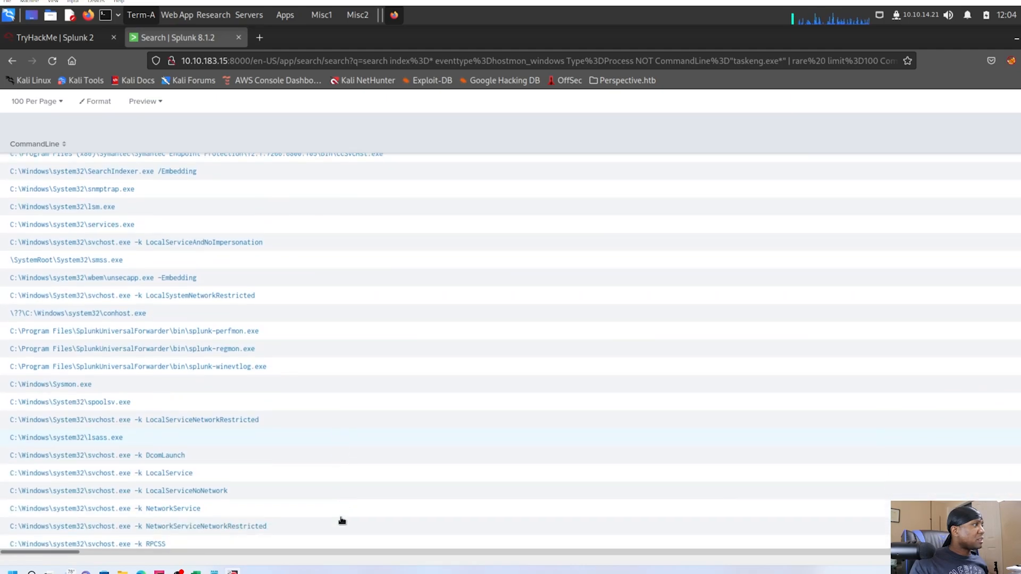
{"action": "scroll", "scroll_direction": "down", "scroll_amount": 3}
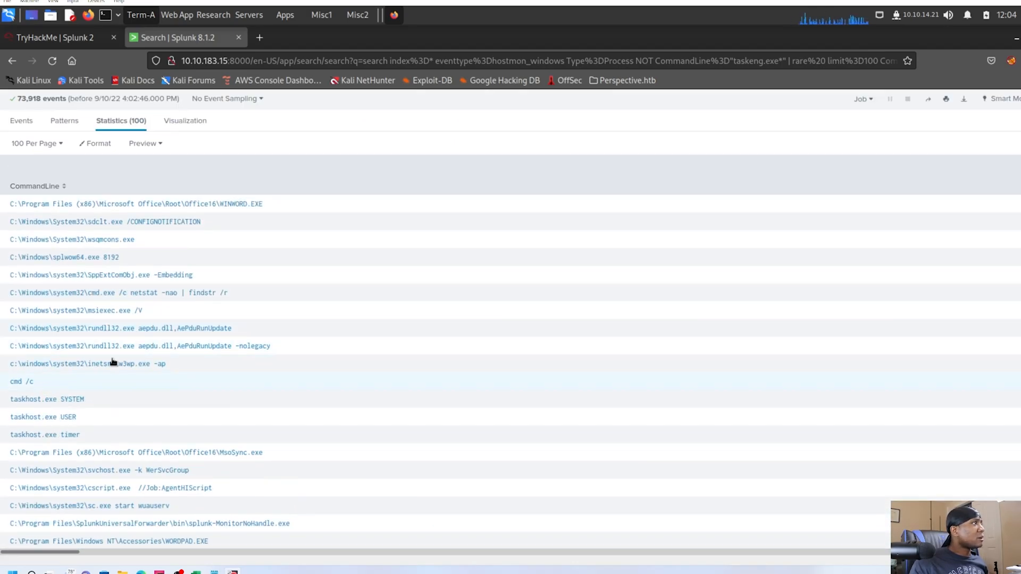
{"action": "mouse_move", "coordinate": [123, 318]}
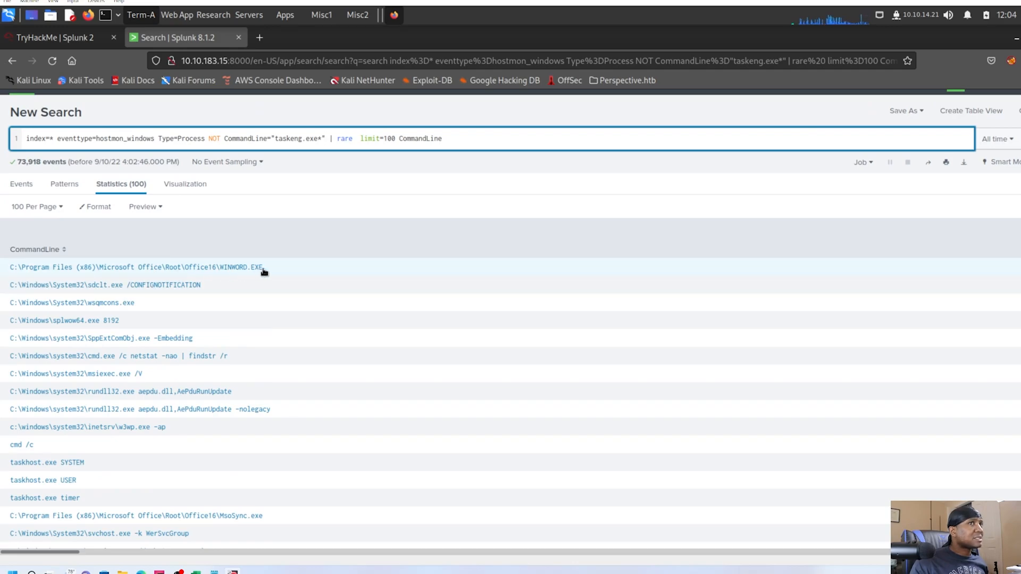
{"action": "mouse_move", "coordinate": [236, 271]}
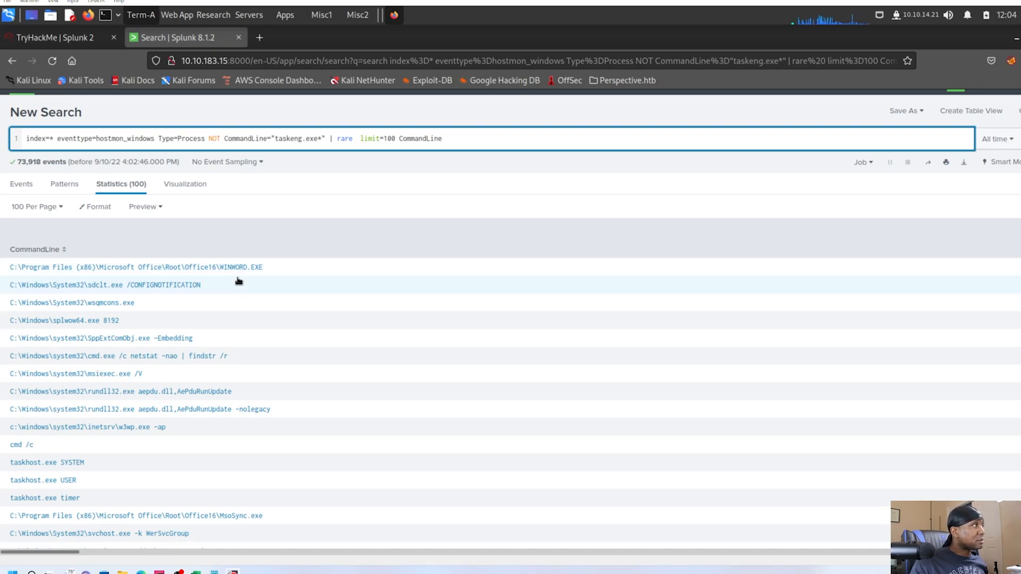
{"action": "scroll", "scroll_direction": "down", "scroll_amount": 3}
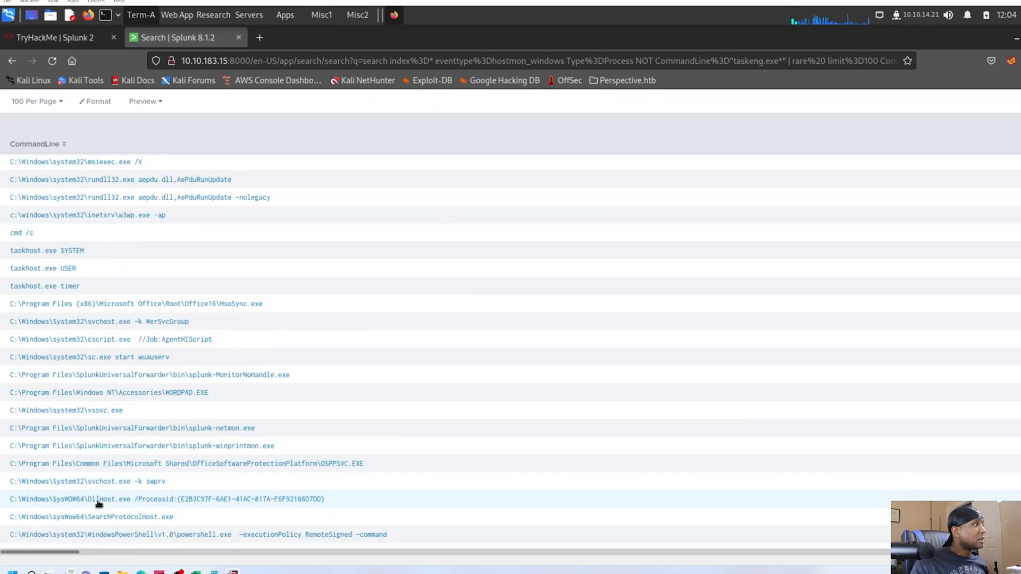
{"action": "scroll", "scroll_direction": "down", "scroll_amount": 3}
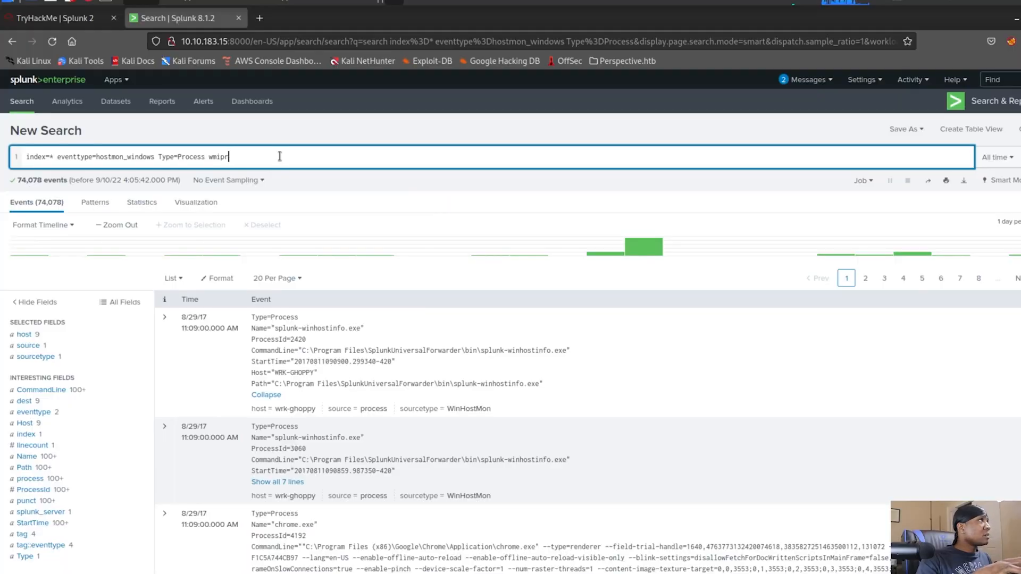
Step: Append (wmiprvse.exe OR outlook.exe OR winword.exe OR cmd.exe OR netstat.exe OR powershell.exe) to the search and run it
{"action": "type", "text": "(wmi"}
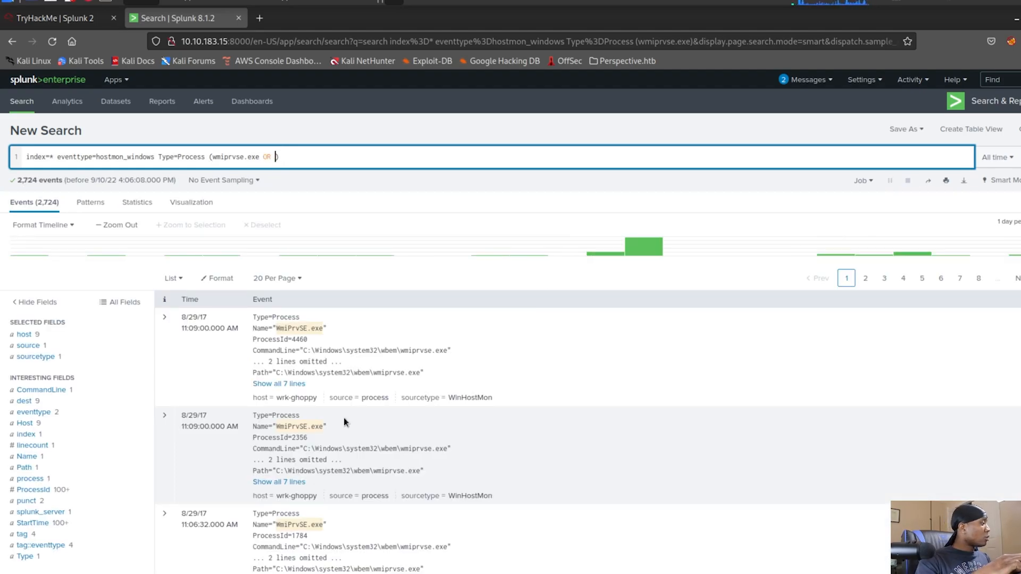
{"action": "type", "text": "outlook.exe"}
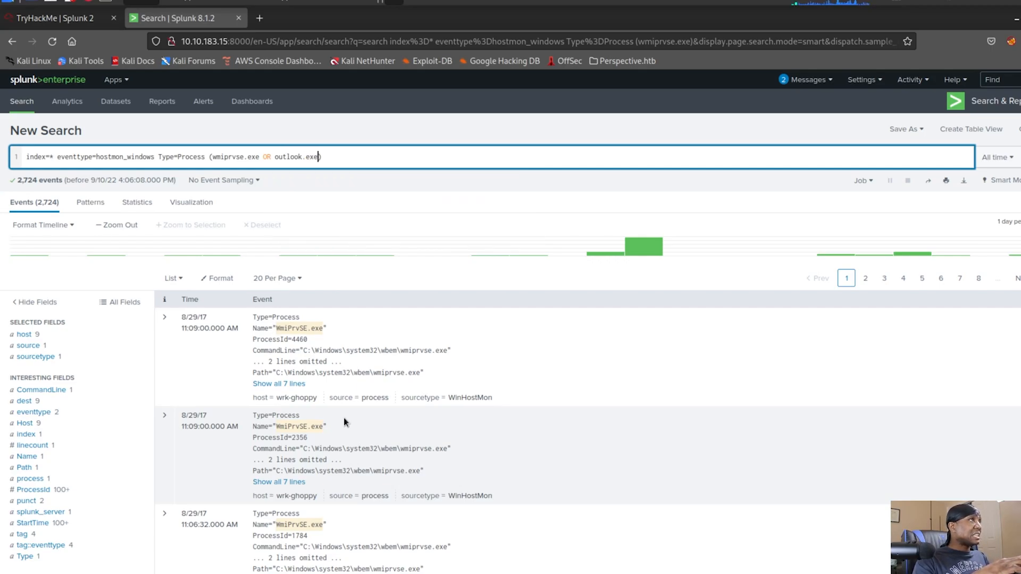
{"action": "type", "text": "OR winword.exe OR cmd.e"}
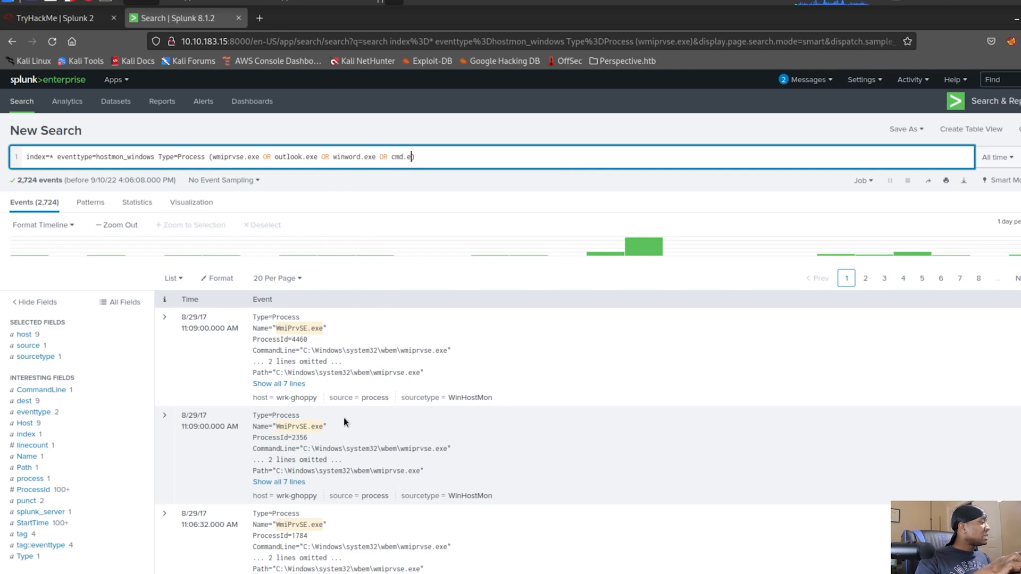
{"action": "type", "text": "OR netstat."}
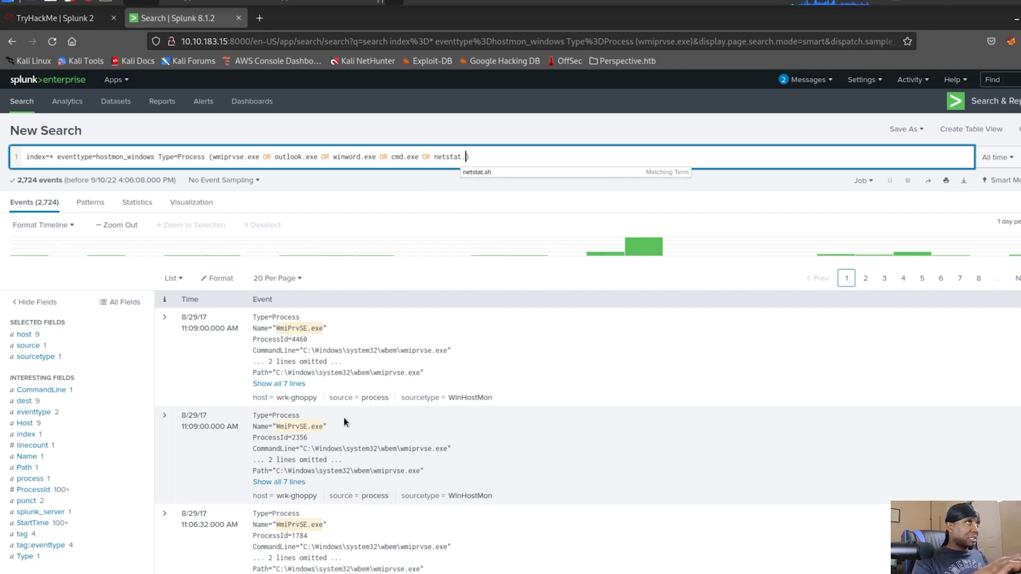
{"action": "type", "text": "exe OR"}
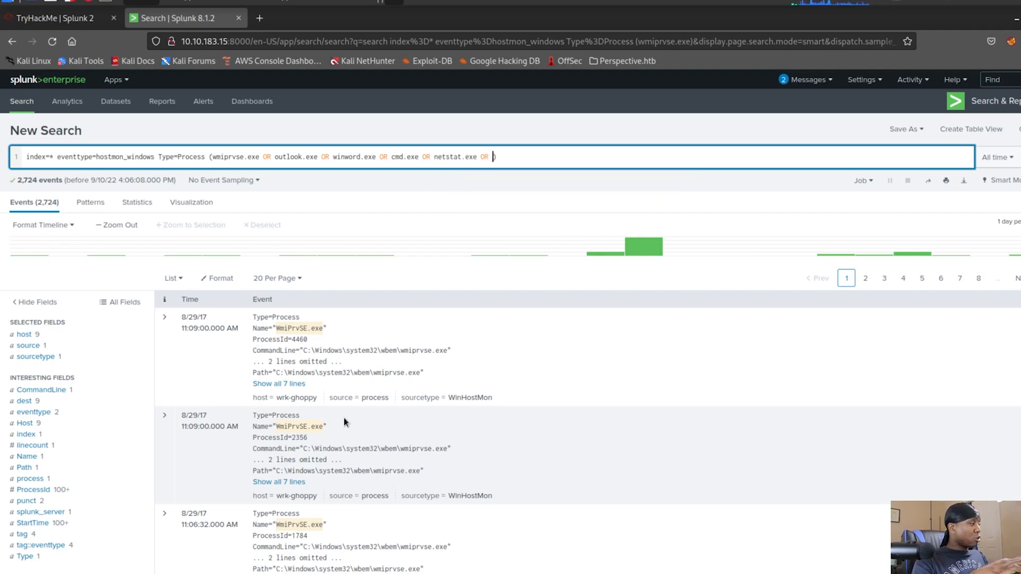
{"action": "type", "text": "powershell.e"}
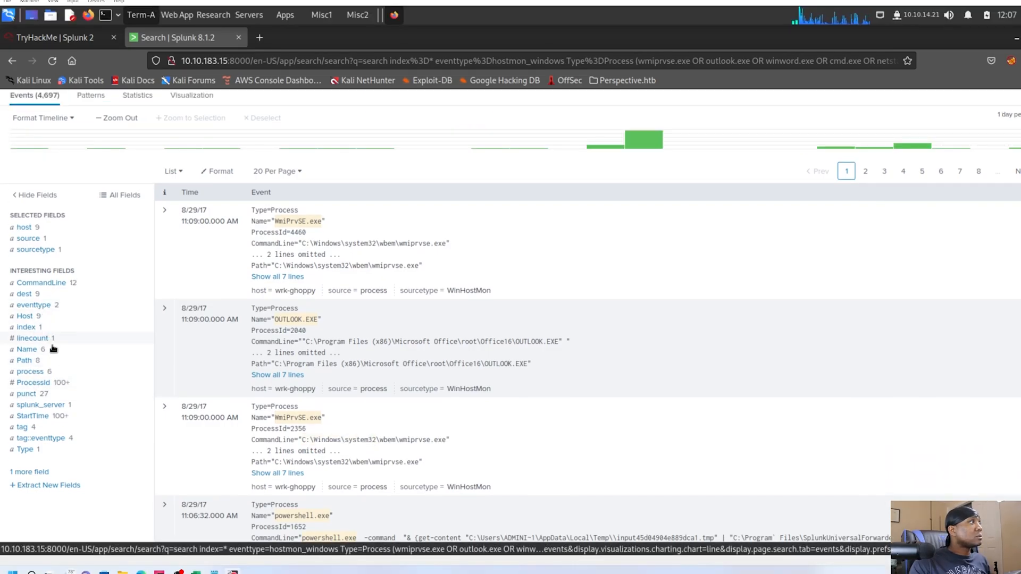
Step: Review the CommandLine value distribution, then remove wmiprvse.exe from the OR list
{"action": "left_click", "coordinate": [42, 282]}
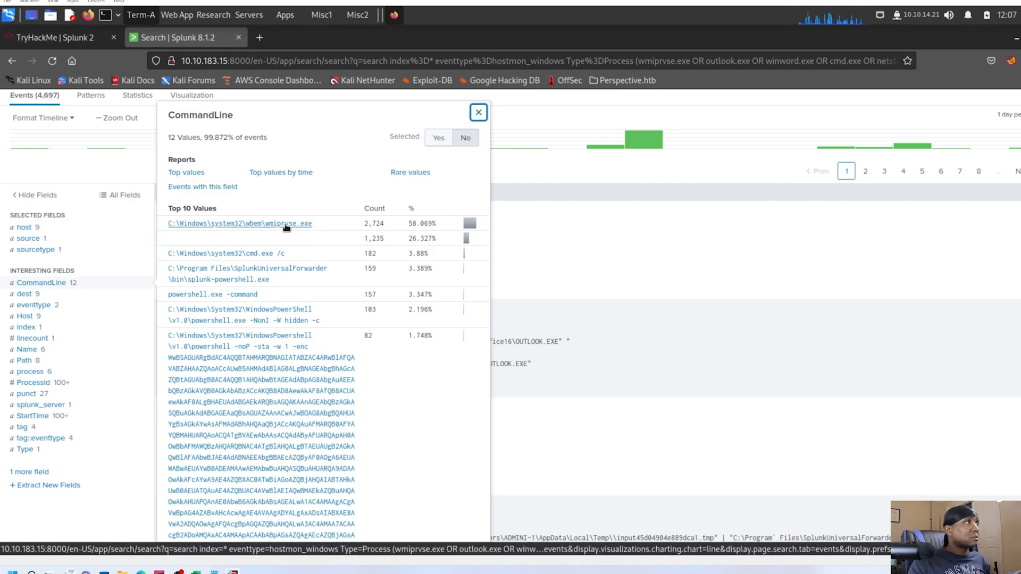
{"action": "left_click", "coordinate": [257, 224]}
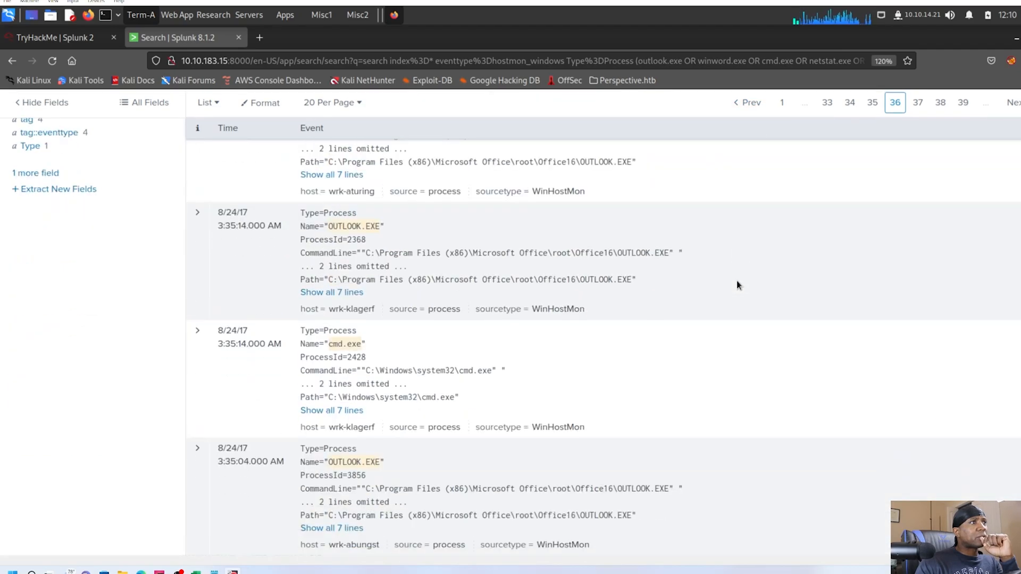
Step: Scroll the results to the hidden encoded powershell.exe -NoP -NonI -W Hidden -enc event on wrk-btun
{"action": "scroll", "scroll_direction": "down", "scroll_amount": 3}
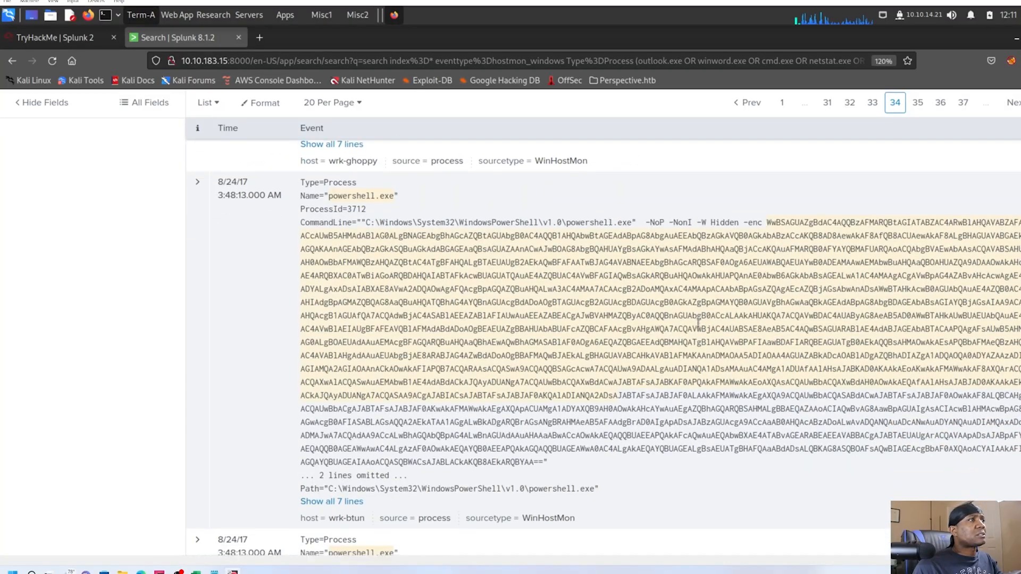
{"action": "scroll", "scroll_direction": "down", "scroll_amount": 3}
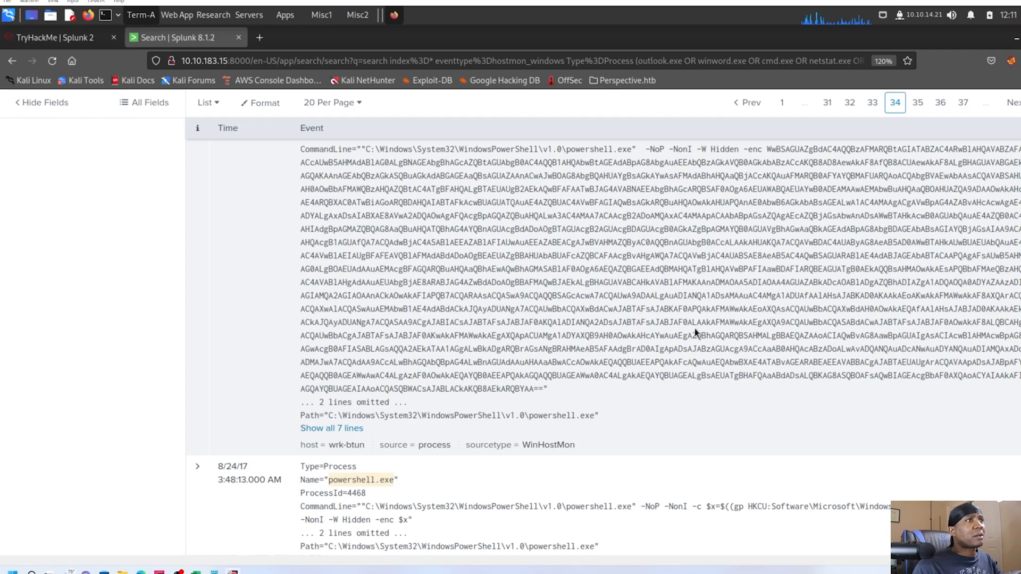
{"action": "scroll", "scroll_direction": "down", "scroll_amount": 3}
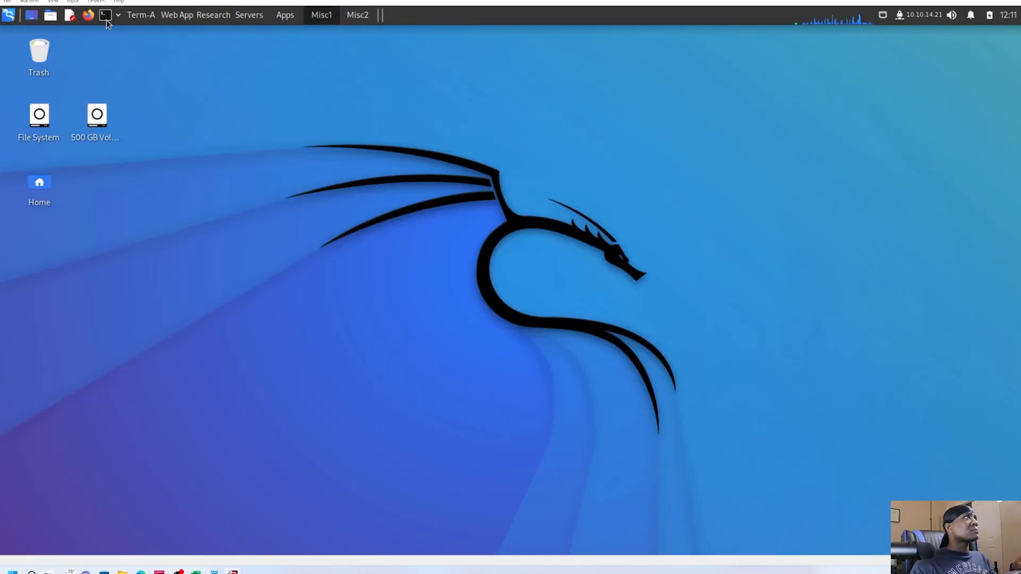
Step: Decode the copied PowerShell payload in a terminal with base64 -d
{"action": "left_click", "coordinate": [104, 14]}
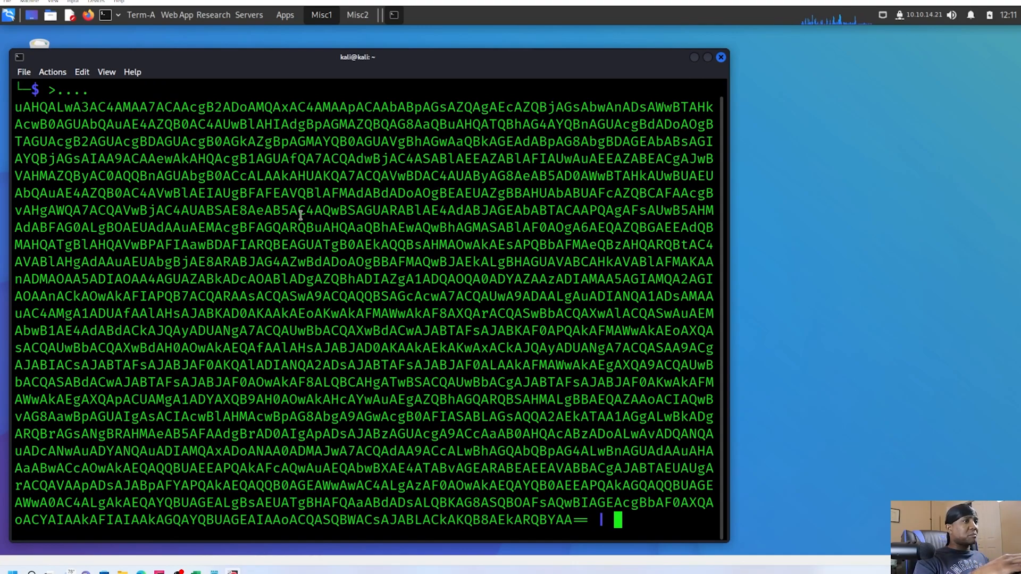
{"action": "type", "text": "base64 -d"}
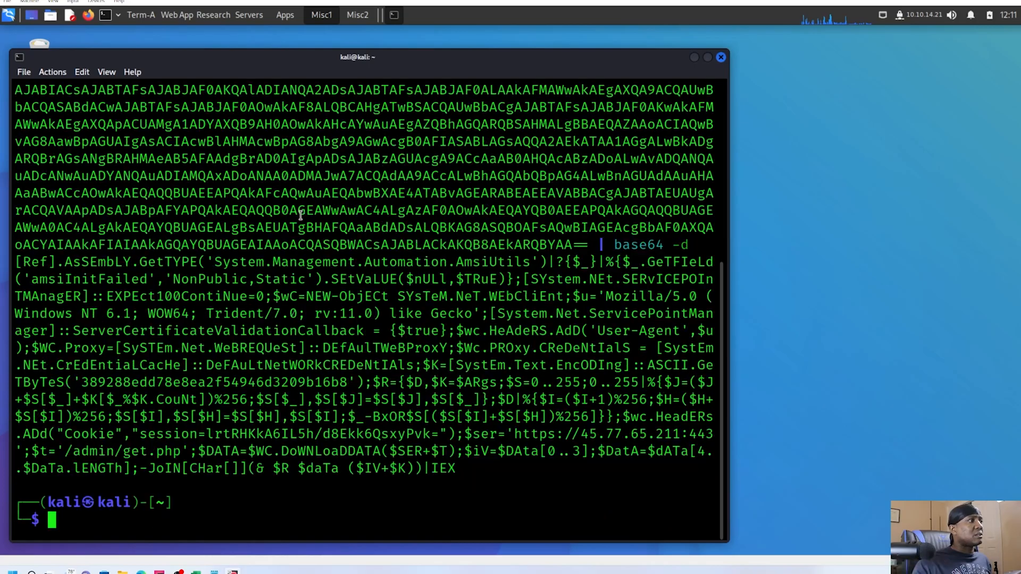
{"action": "mouse_move", "coordinate": [478, 408]}
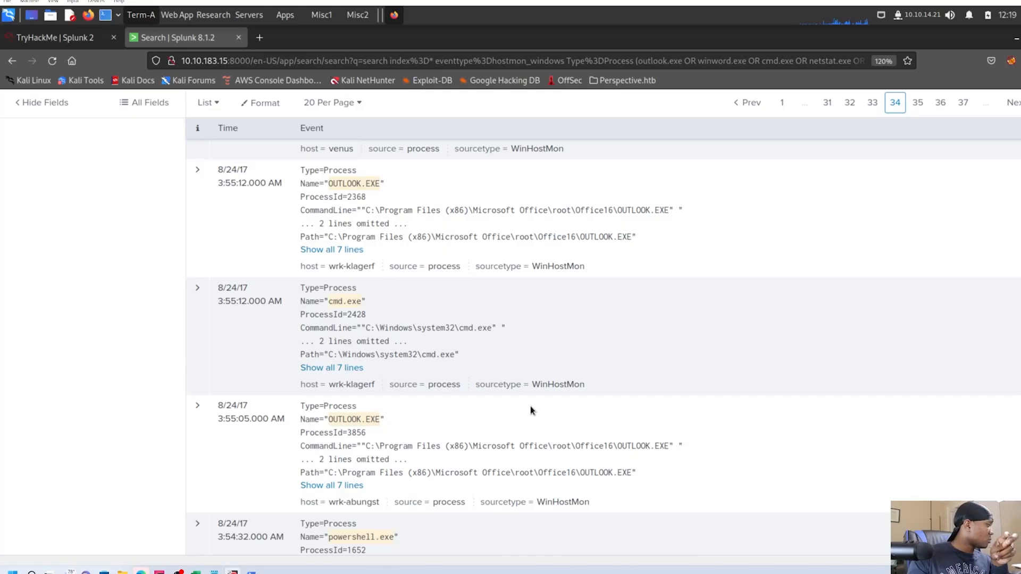
Step: Finish reviewing page 34 of the process events and move to page 35
{"action": "scroll", "scroll_direction": "down", "scroll_amount": 3}
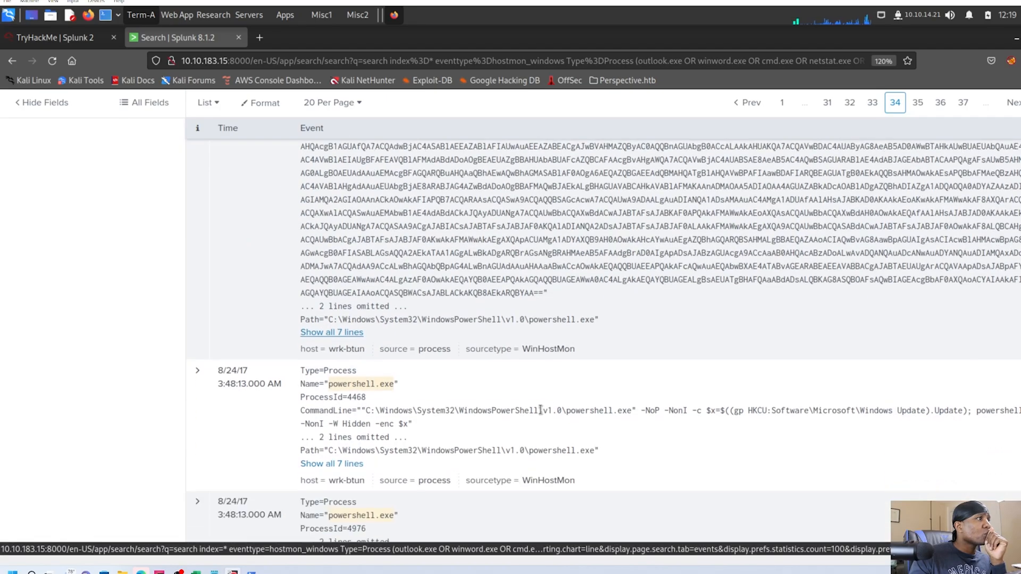
{"action": "scroll", "scroll_direction": "down", "scroll_amount": 3}
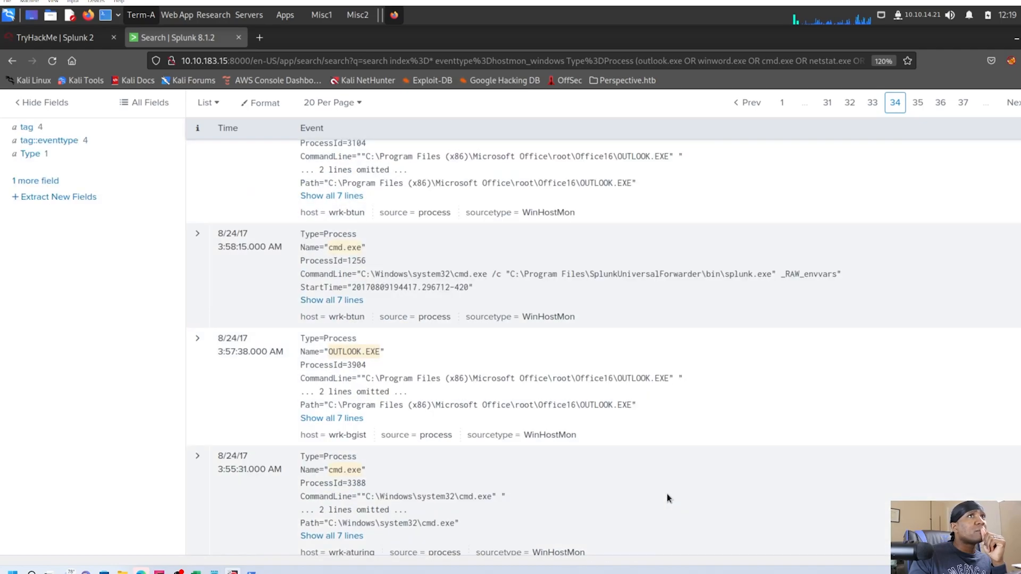
{"action": "left_click", "coordinate": [917, 102]}
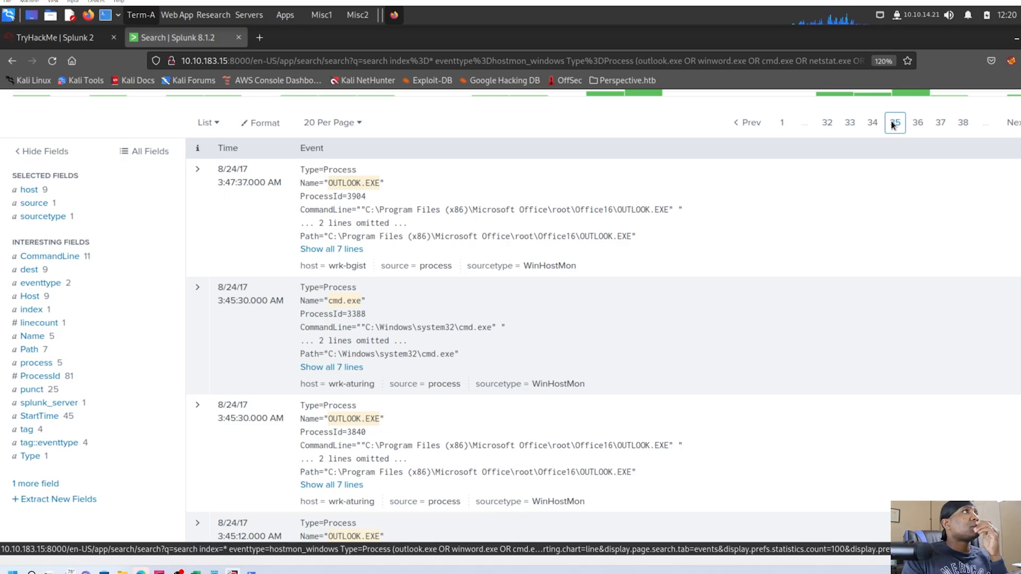
{"action": "scroll", "scroll_direction": "down", "scroll_amount": 3}
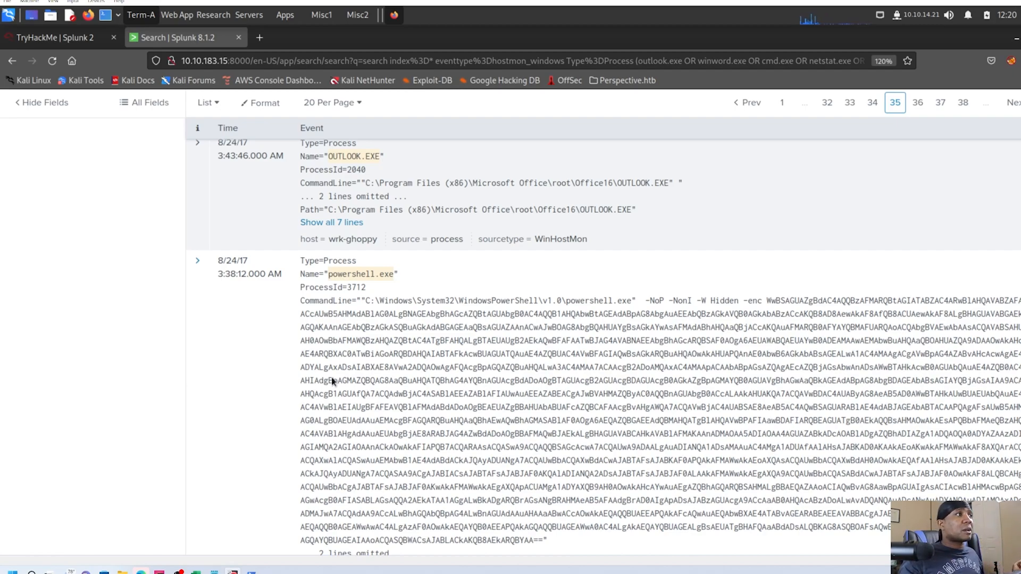
Step: Review page 35 down to the WINWORD.EXE invoice.doc event and move to page 36 of results
{"action": "scroll", "scroll_direction": "down", "scroll_amount": 3}
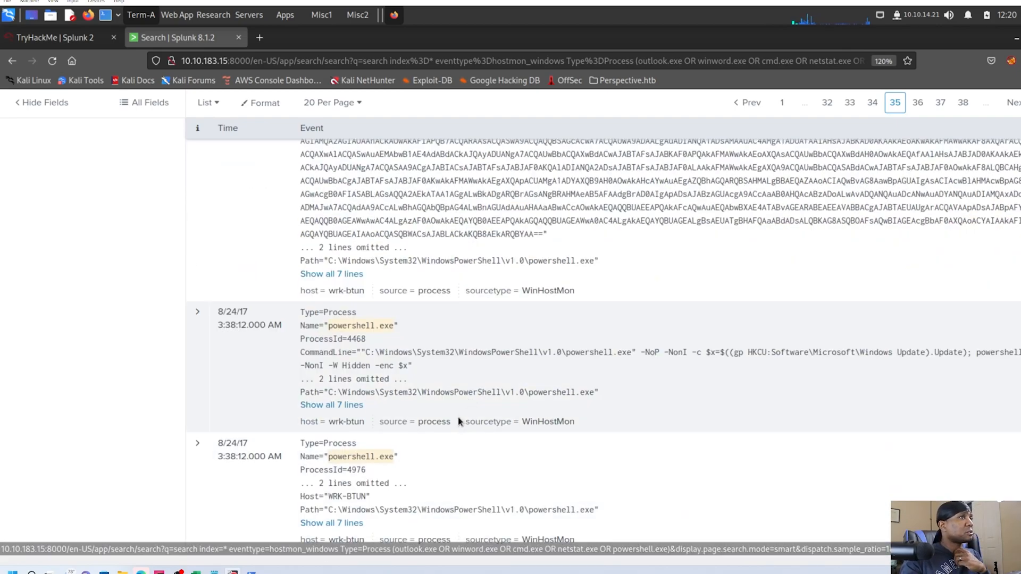
{"action": "scroll", "scroll_direction": "down", "scroll_amount": 3}
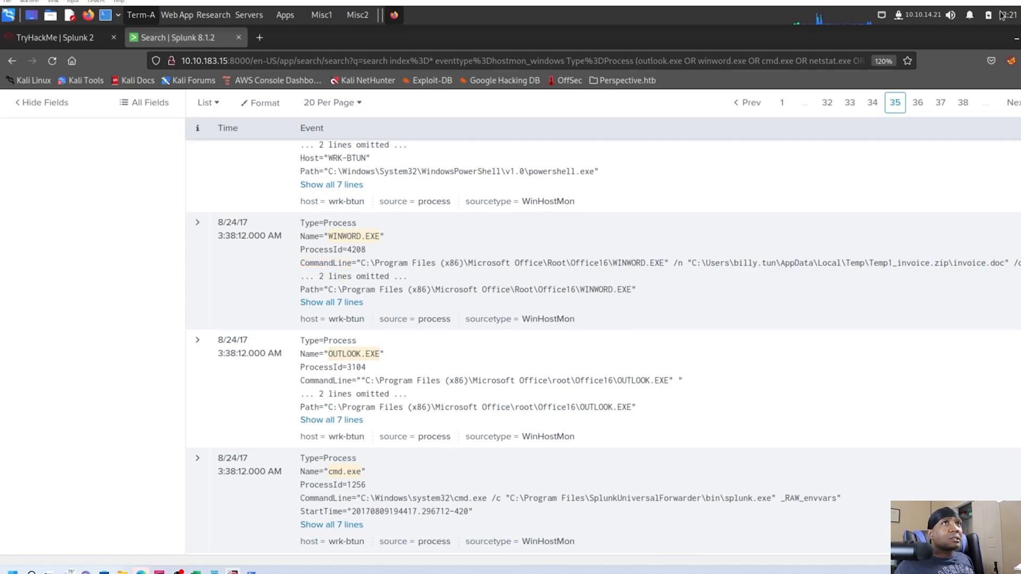
{"action": "mouse_move", "coordinate": [918, 102]}
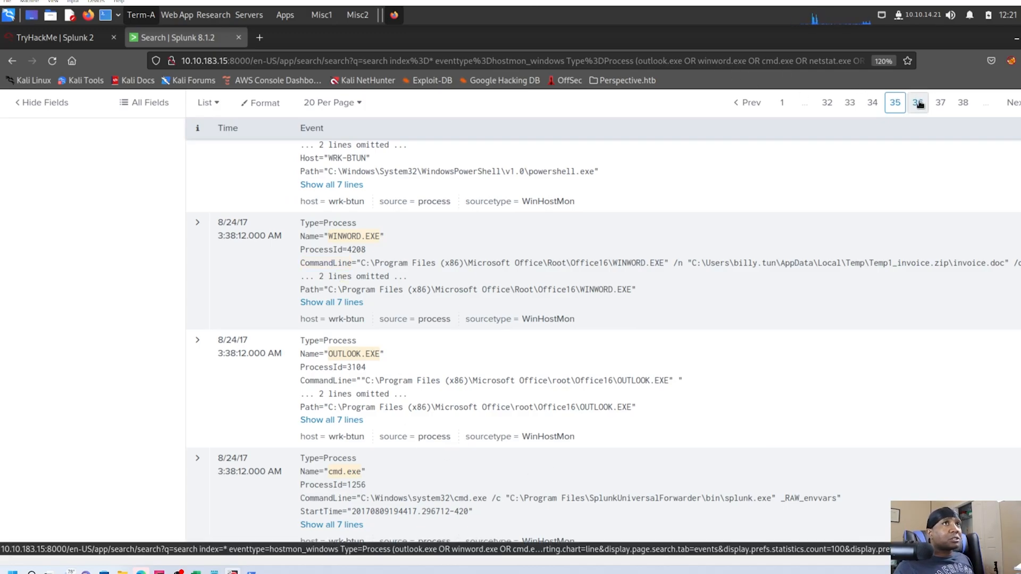
{"action": "left_click", "coordinate": [918, 102]}
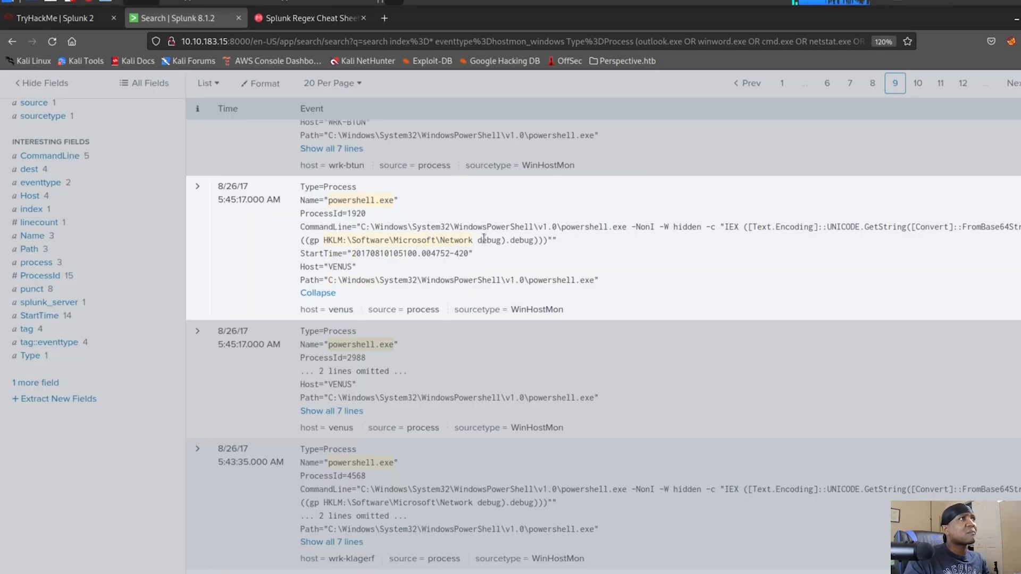
Step: Highlight the HKLM registry path in the powershell command, then jump to page 14 with WINWORD.EXE opening invoice.doc
{"action": "left_click_drag", "start_coordinate": [402, 239], "coordinate": [493, 239]}
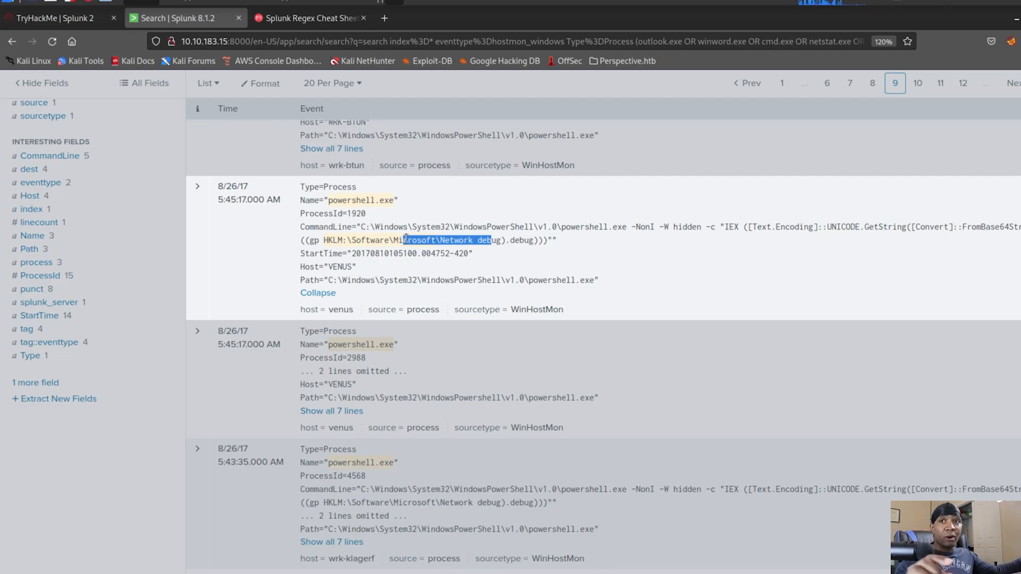
{"action": "scroll", "scroll_direction": "down", "scroll_amount": 3}
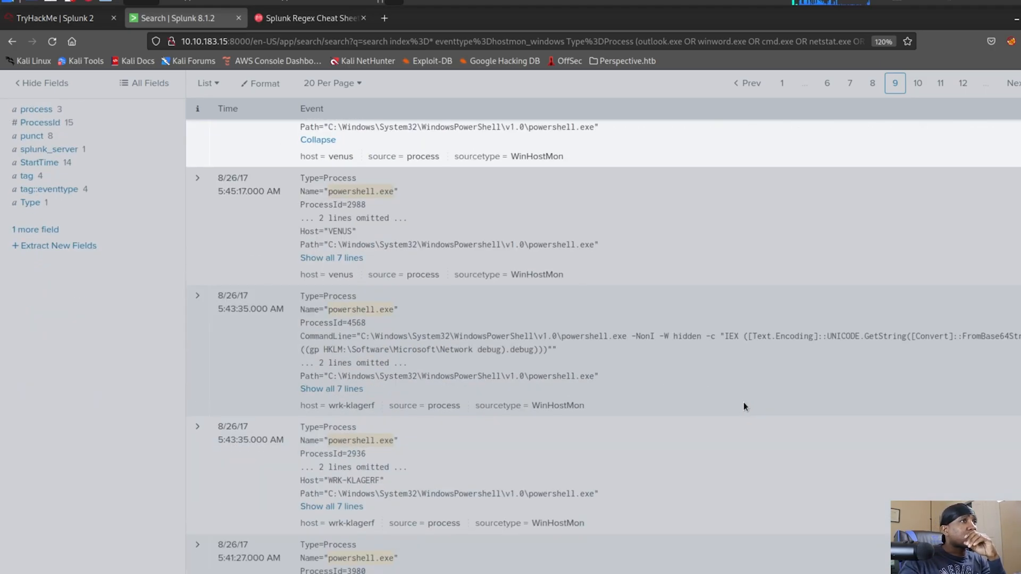
{"action": "left_click_drag", "start_coordinate": [381, 350], "coordinate": [524, 350]}
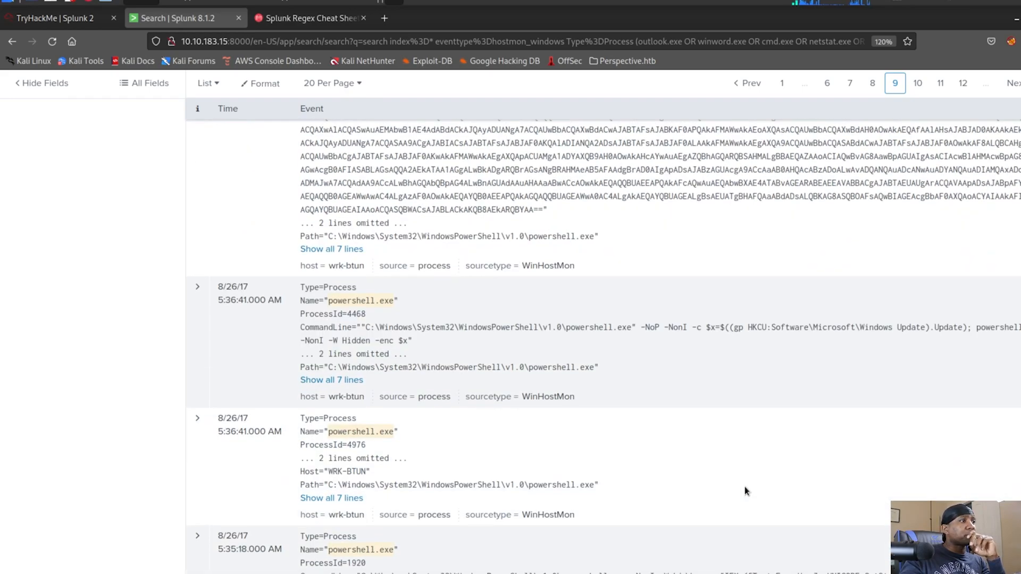
{"action": "scroll", "scroll_direction": "down", "scroll_amount": 3}
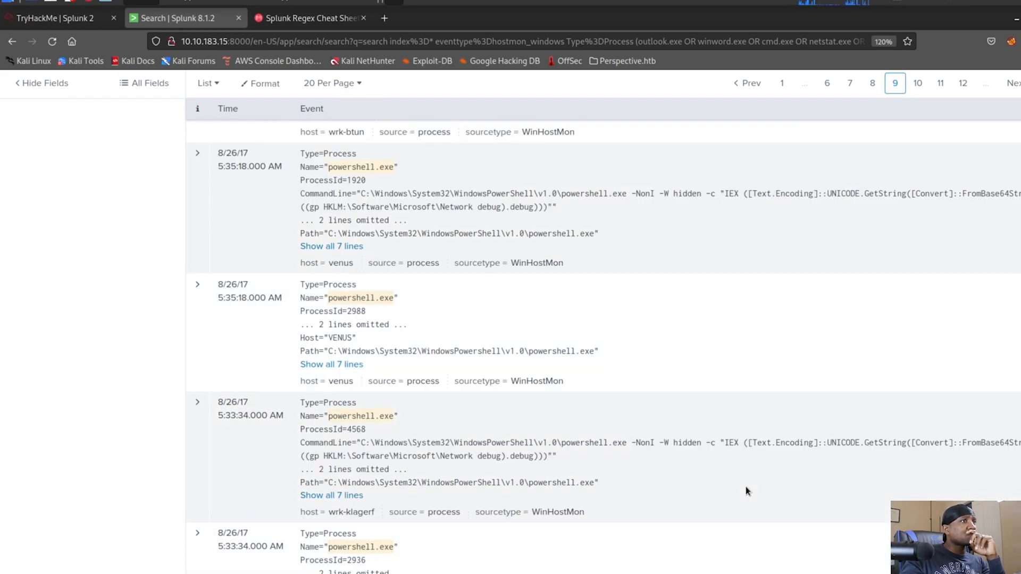
{"action": "left_click", "coordinate": [985, 83]}
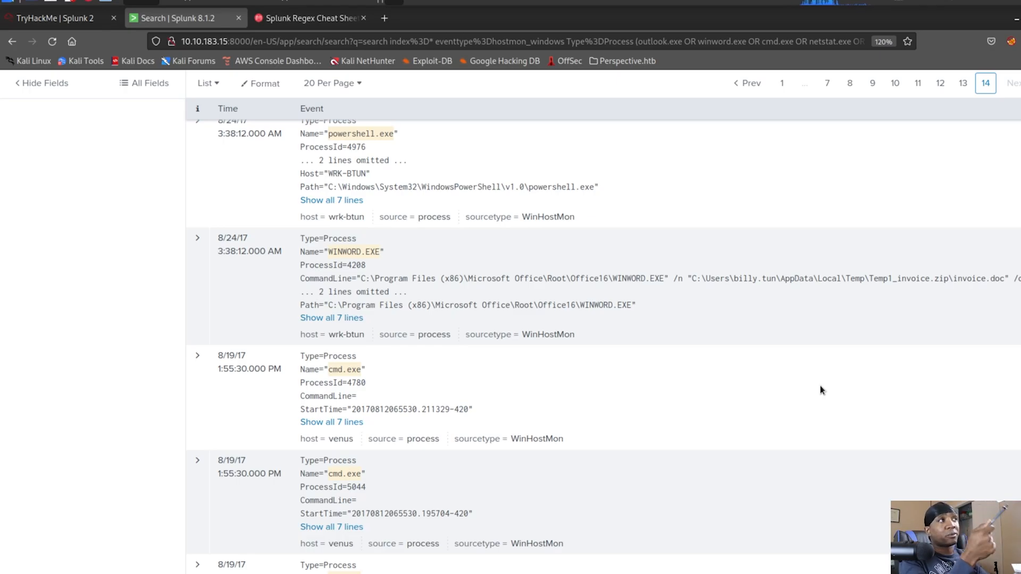
Step: Show nearby events within +/- 3 minutes of the WINWORD.EXE invoice.doc launch time
{"action": "left_click", "coordinate": [331, 318]}
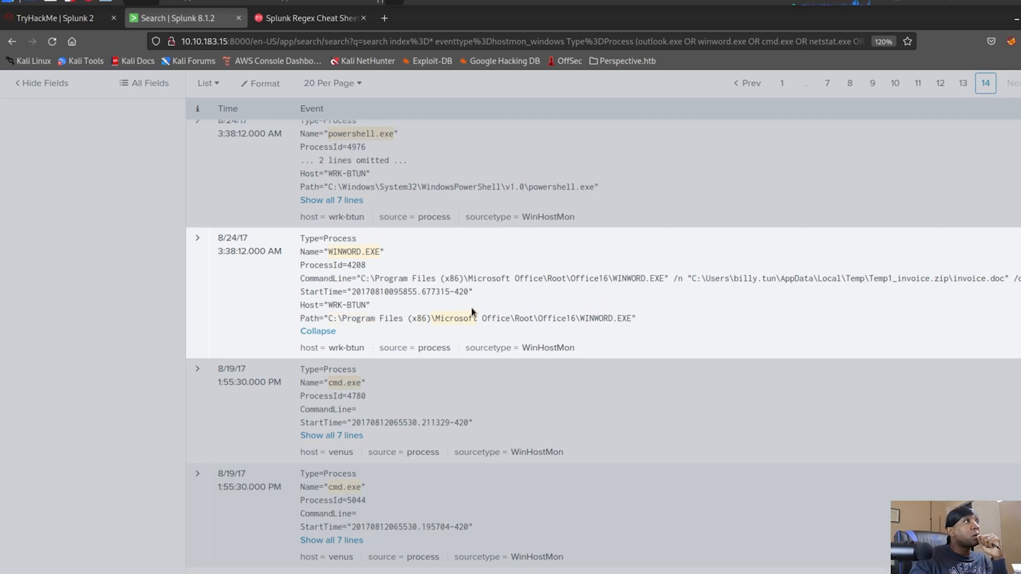
{"action": "double_click", "coordinate": [463, 318]}
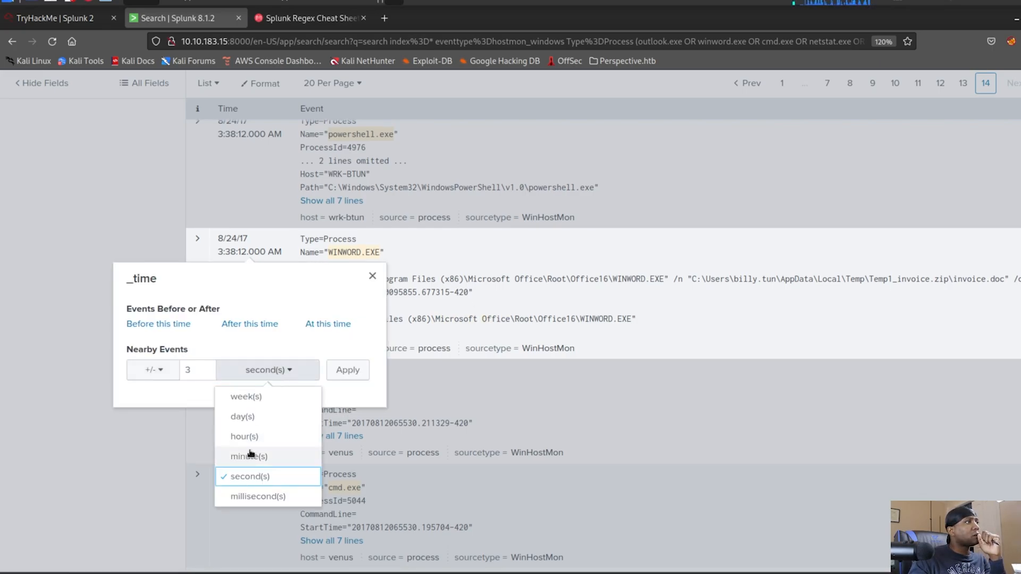
{"action": "left_click", "coordinate": [248, 456]}
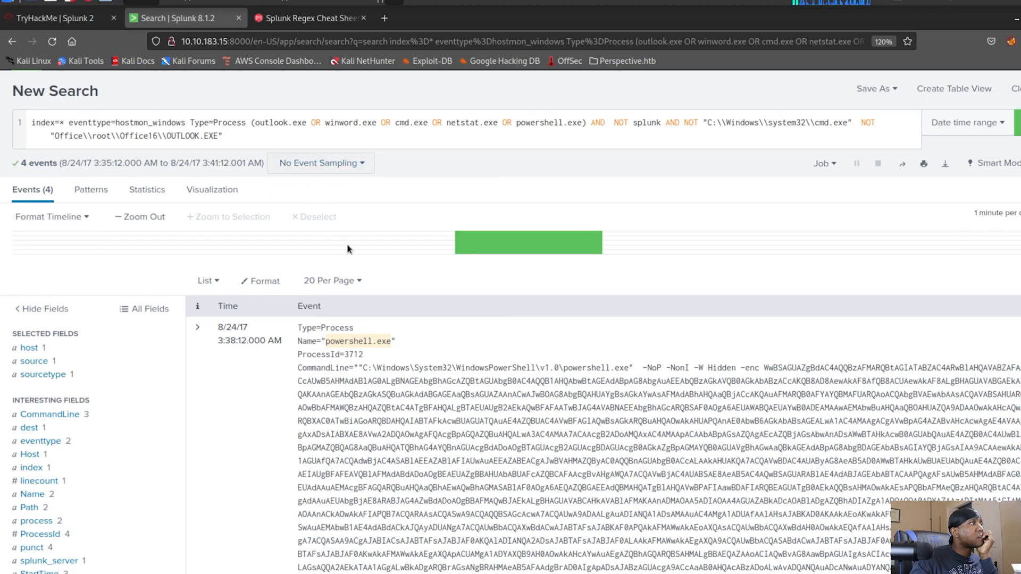
{"action": "scroll", "scroll_direction": "down", "scroll_amount": 3}
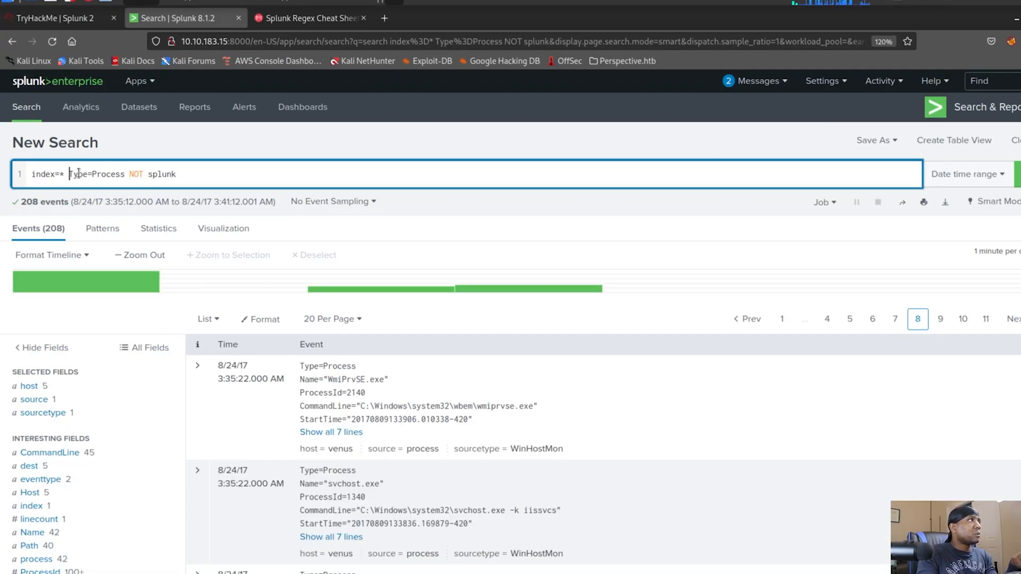
Step: Run index=* NOT Type=Process NOT splunk AND 45.77.65.211 over that time window
{"action": "type", "text": "NOT"}
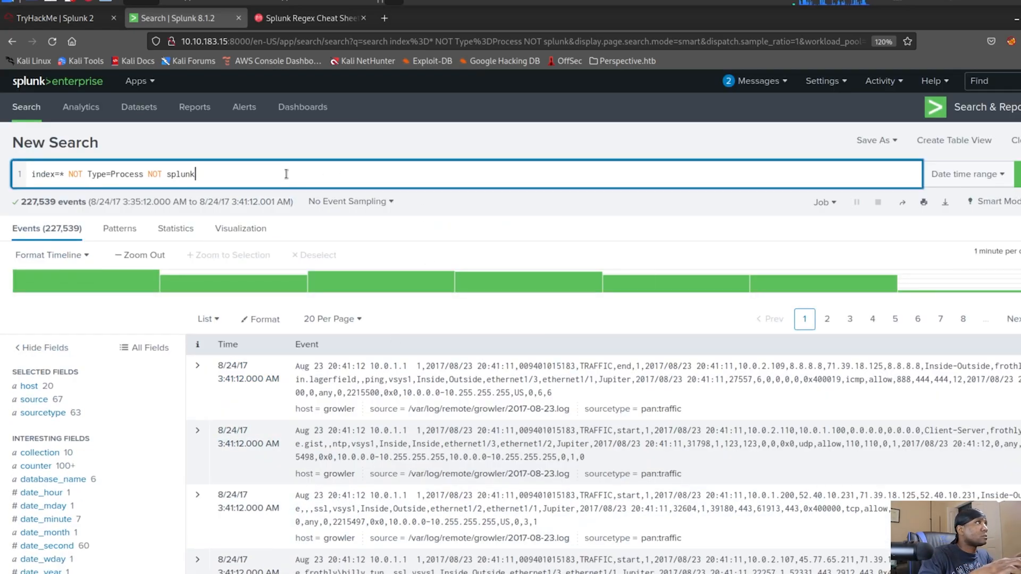
{"action": "type", "text": "AND"}
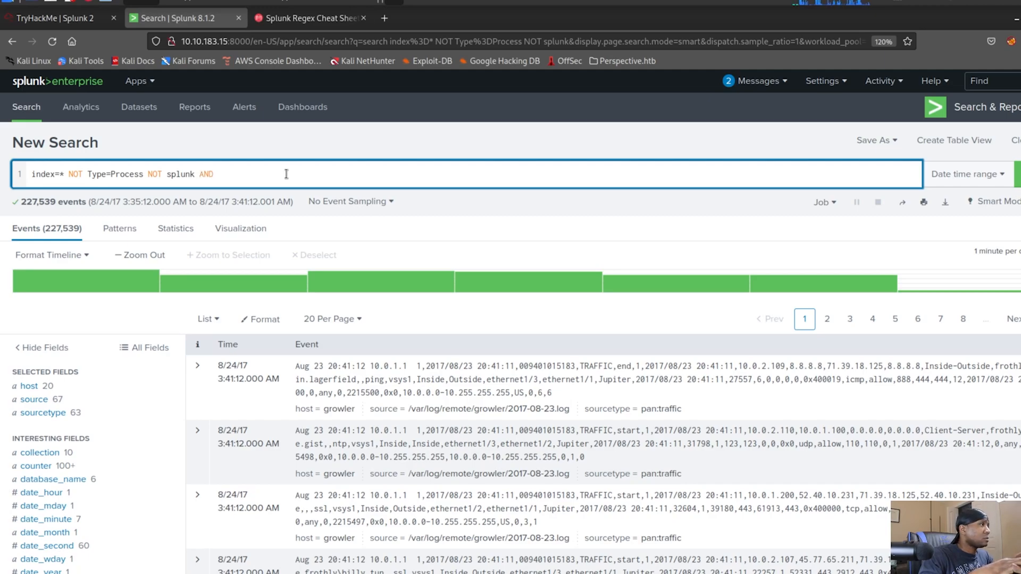
{"action": "type", "text": "45."}
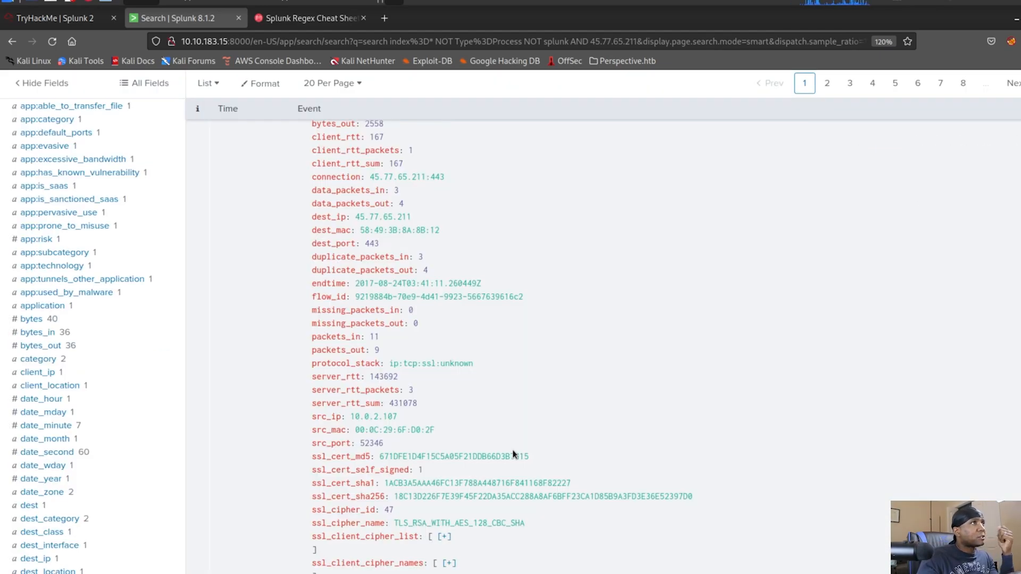
{"action": "scroll", "scroll_direction": "down", "scroll_amount": 3}
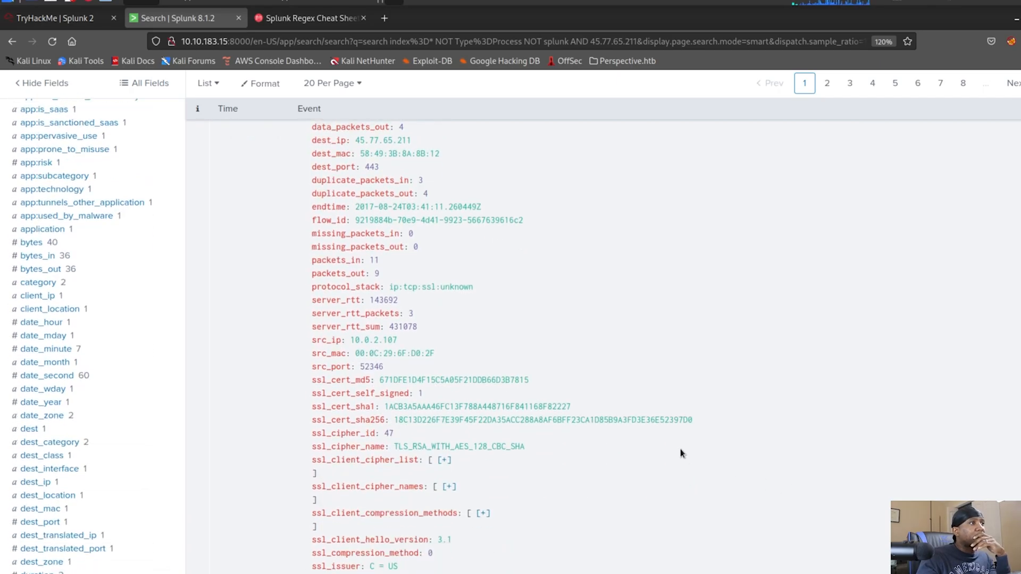
{"action": "scroll", "scroll_direction": "down", "scroll_amount": 3}
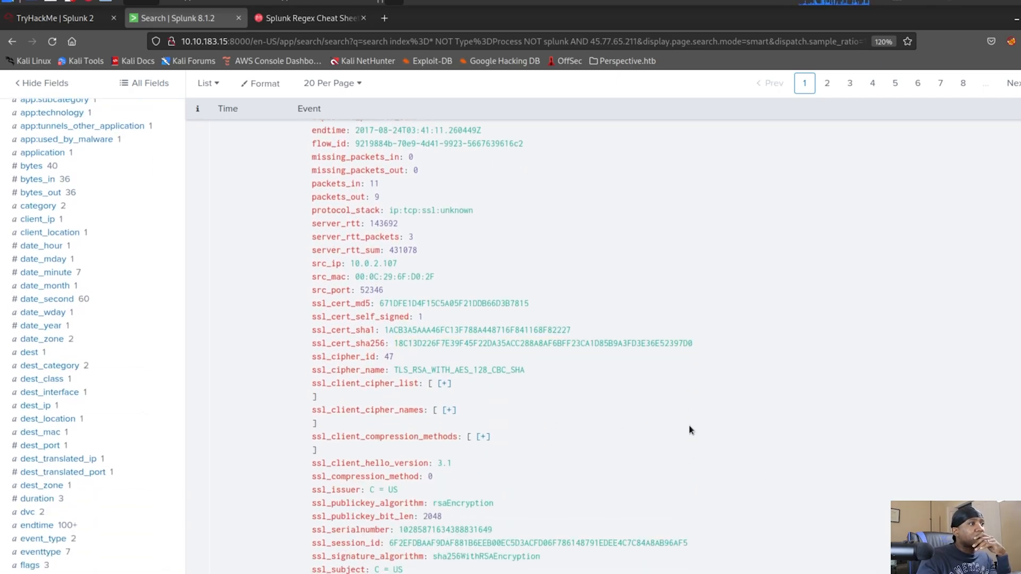
{"action": "scroll", "scroll_direction": "down", "scroll_amount": 3}
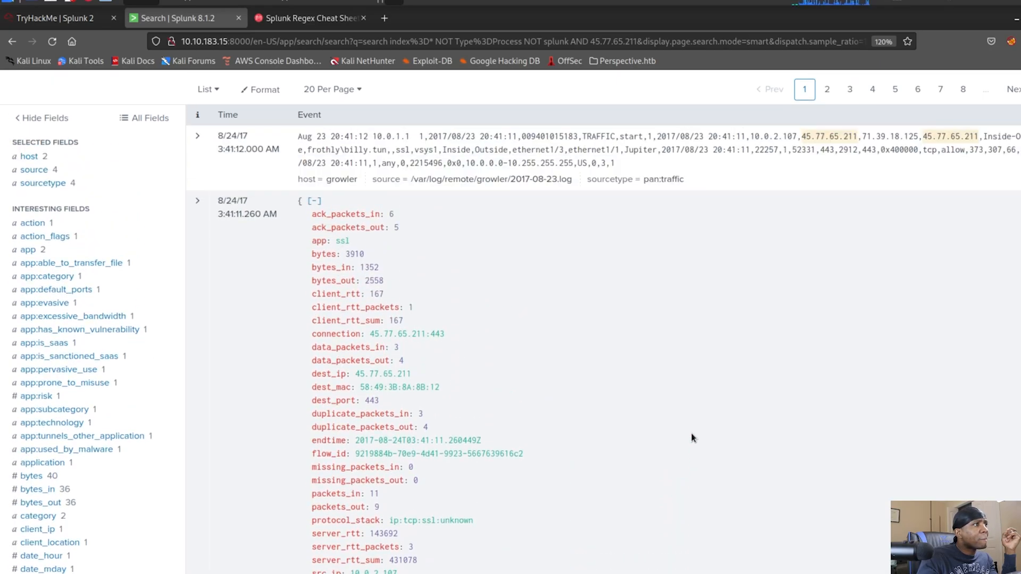
{"action": "scroll", "scroll_direction": "down", "scroll_amount": 3}
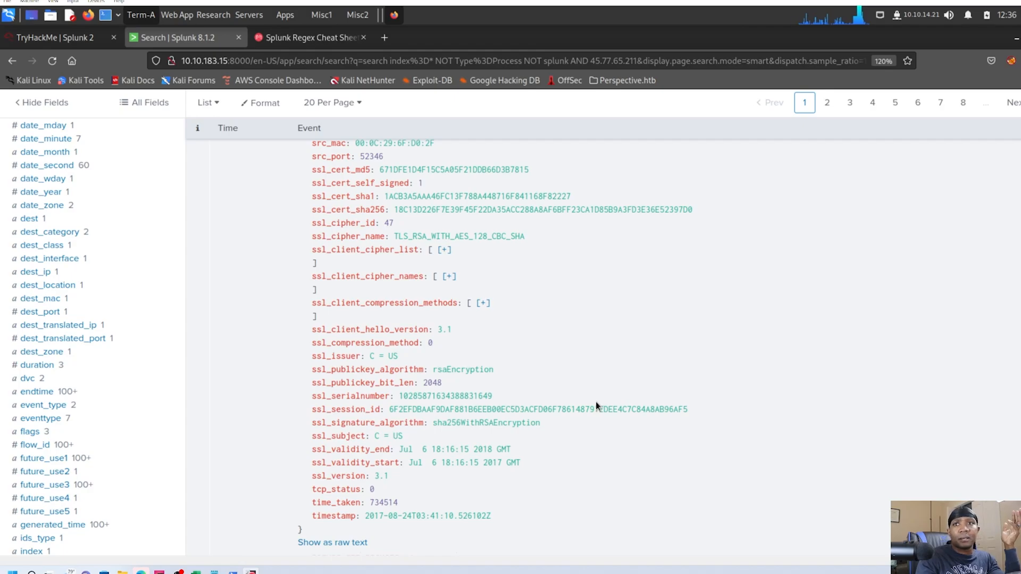
{"action": "scroll", "scroll_direction": "down", "scroll_amount": 3}
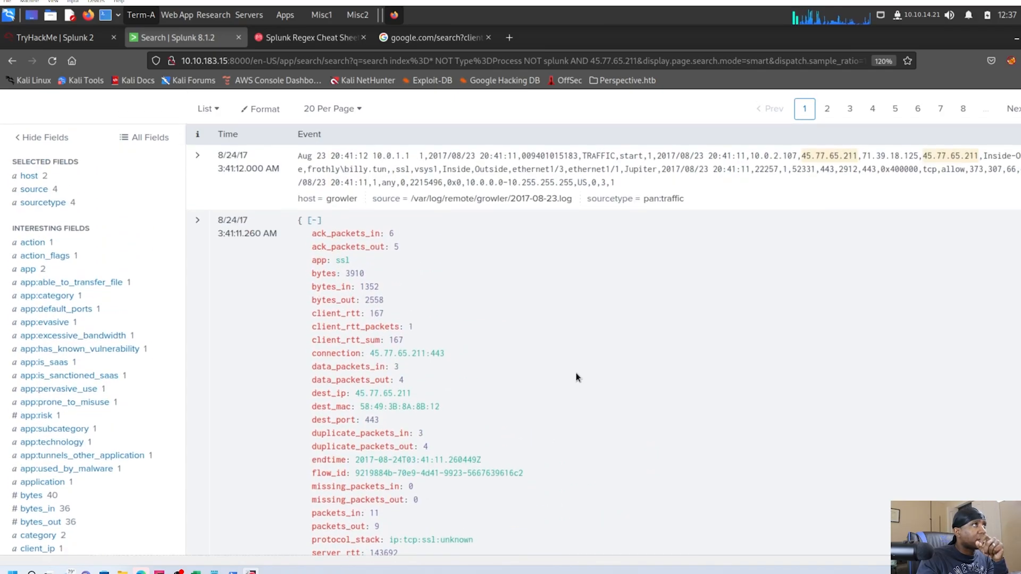
{"action": "scroll", "scroll_direction": "down", "scroll_amount": 3}
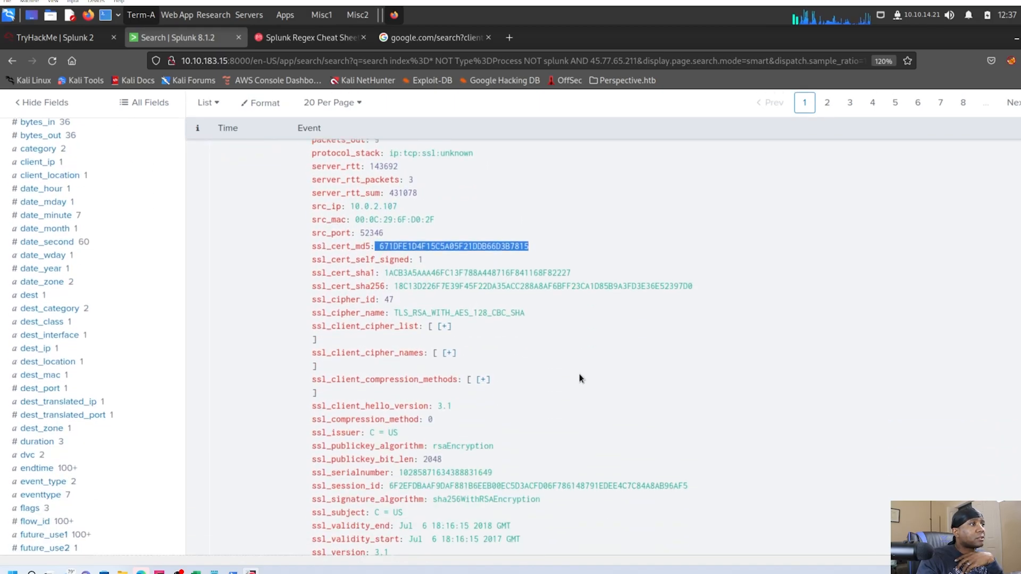
{"action": "scroll", "scroll_direction": "down", "scroll_amount": 3}
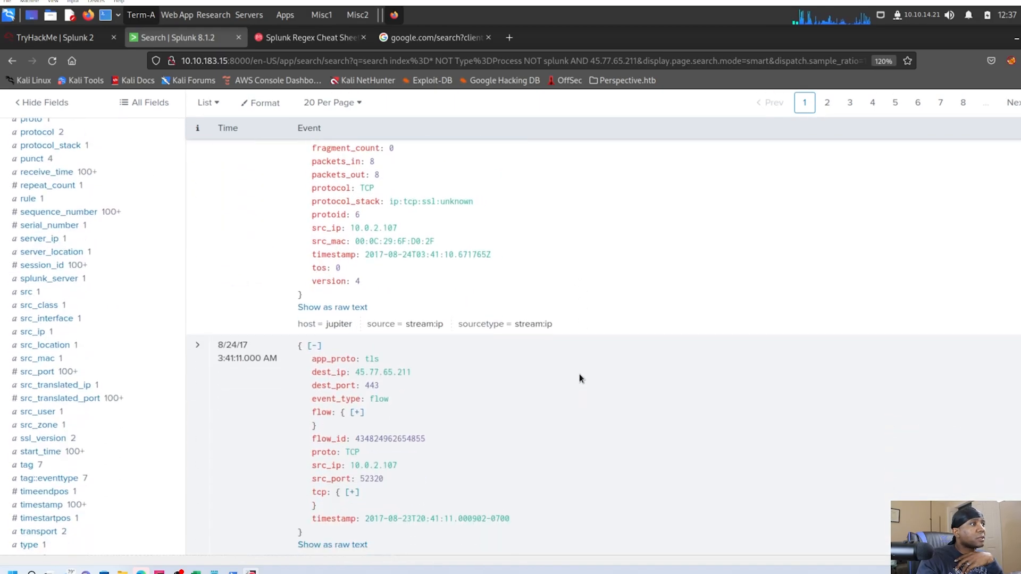
Step: Add ssl_cert_md5 671DFE1D4F15C5A05F21DDB66D3B7815 to the search, leaving 127 events to 45.77.65.211
{"action": "scroll", "scroll_direction": "down", "scroll_amount": 3}
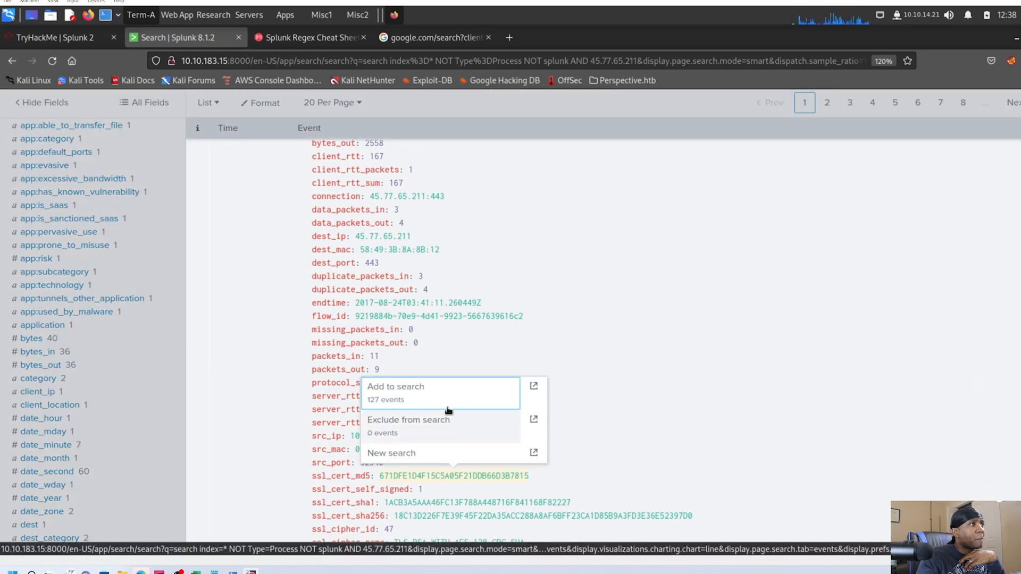
{"action": "left_click", "coordinate": [395, 386]}
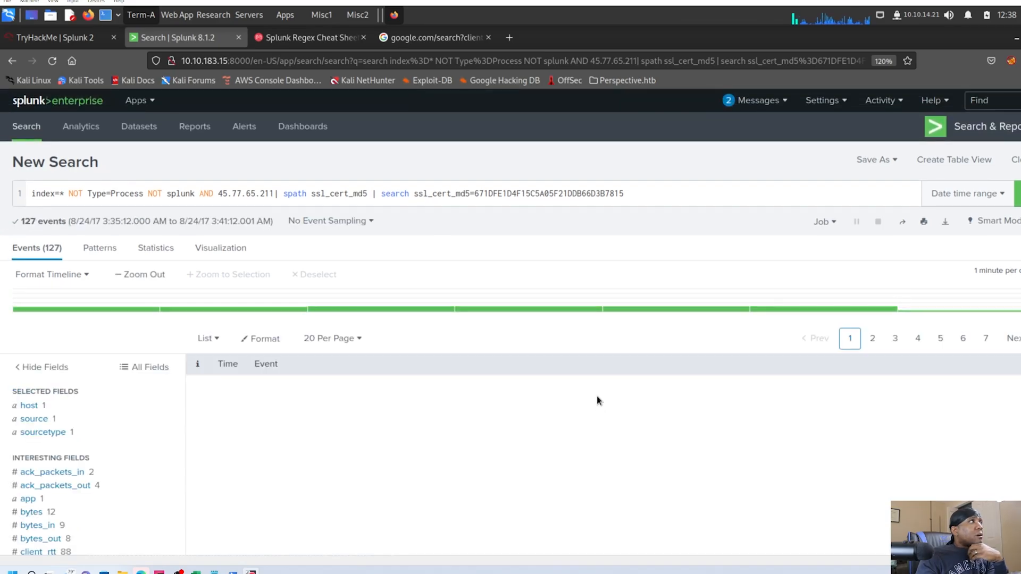
{"action": "scroll", "scroll_direction": "down", "scroll_amount": 3}
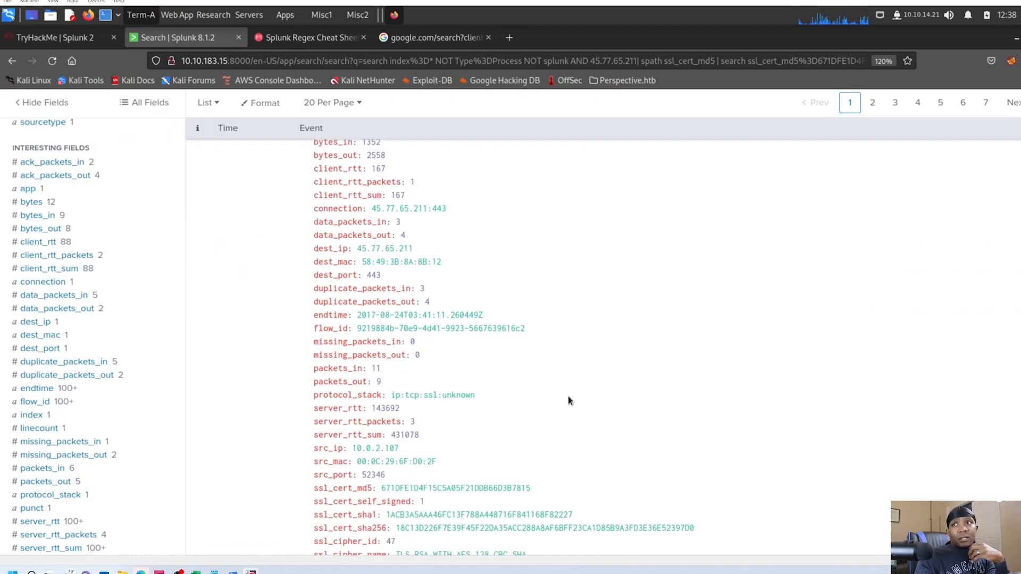
{"action": "scroll", "scroll_direction": "down", "scroll_amount": 3}
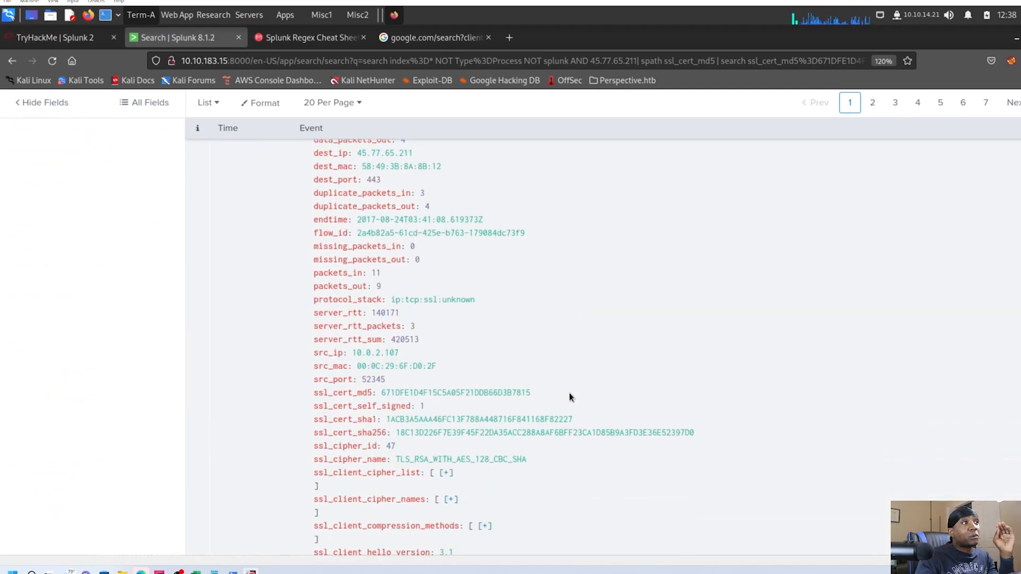
{"action": "mouse_move", "coordinate": [573, 396]}
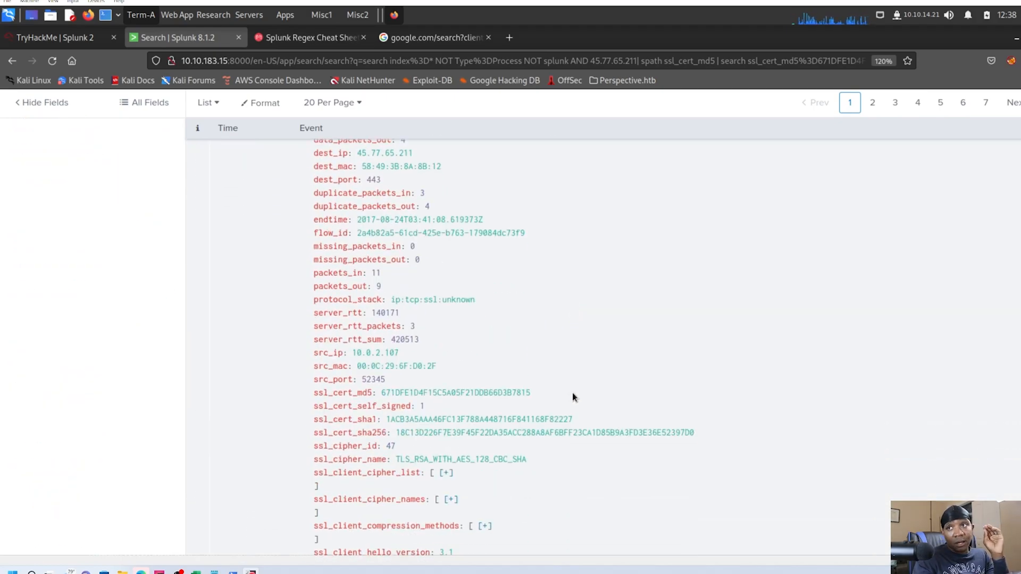